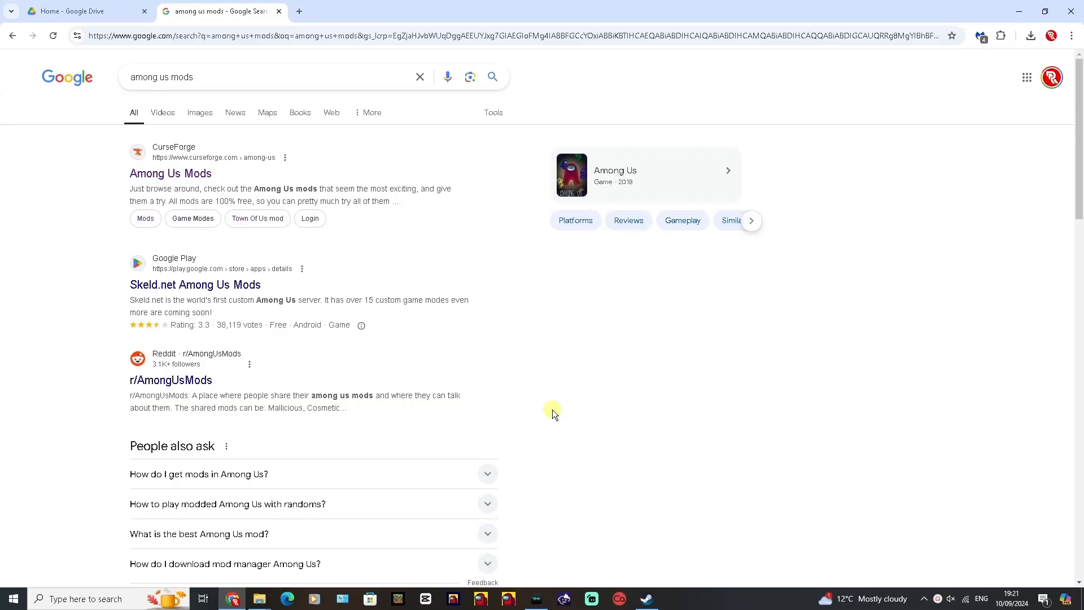
mouse_move(560, 370)
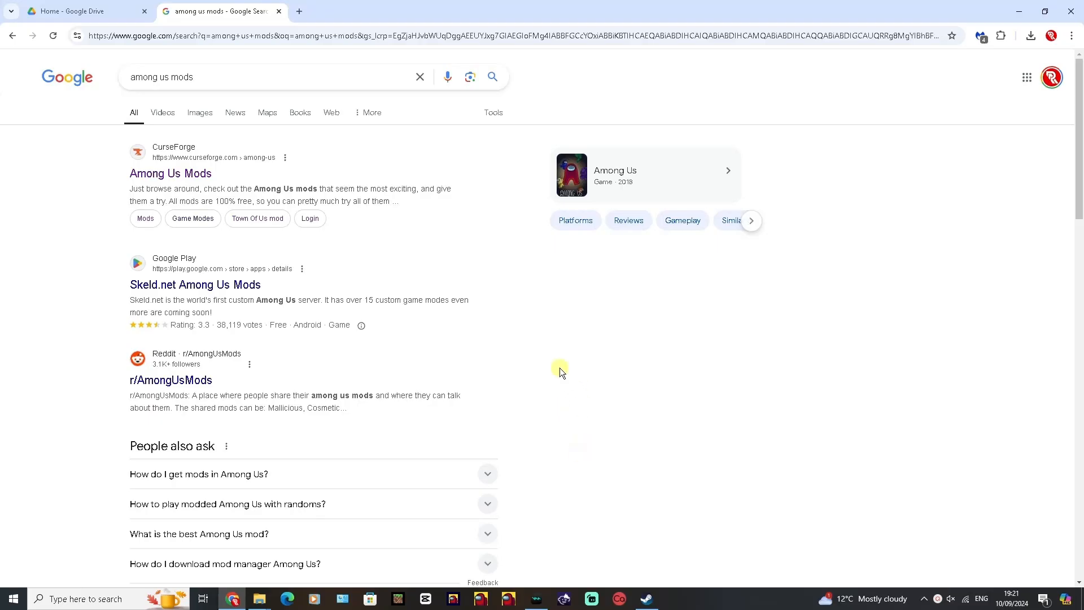
mouse_move(558, 346)
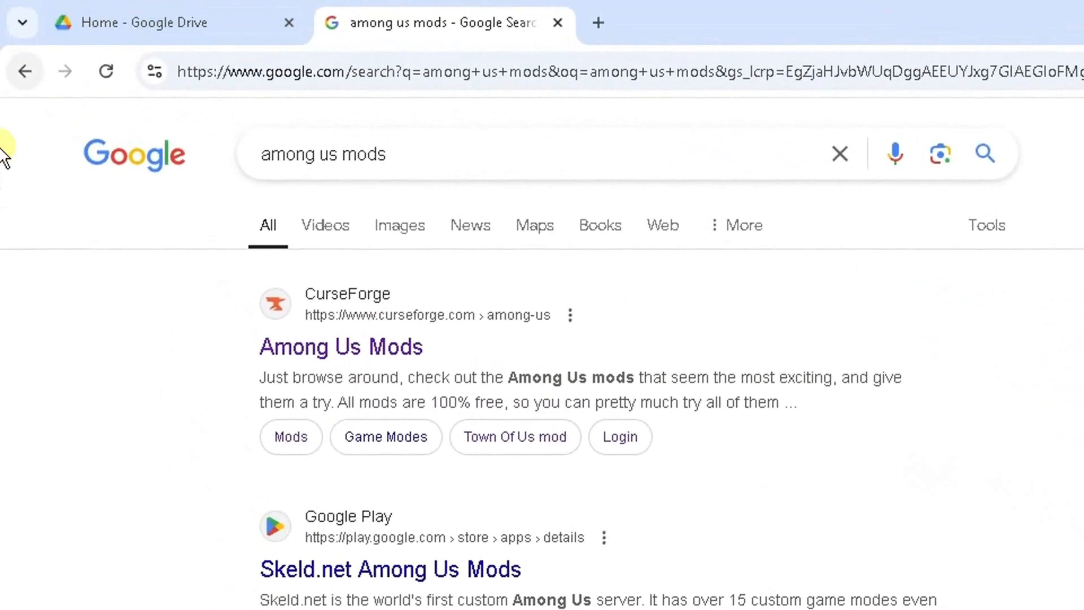
mouse_move(437, 201)
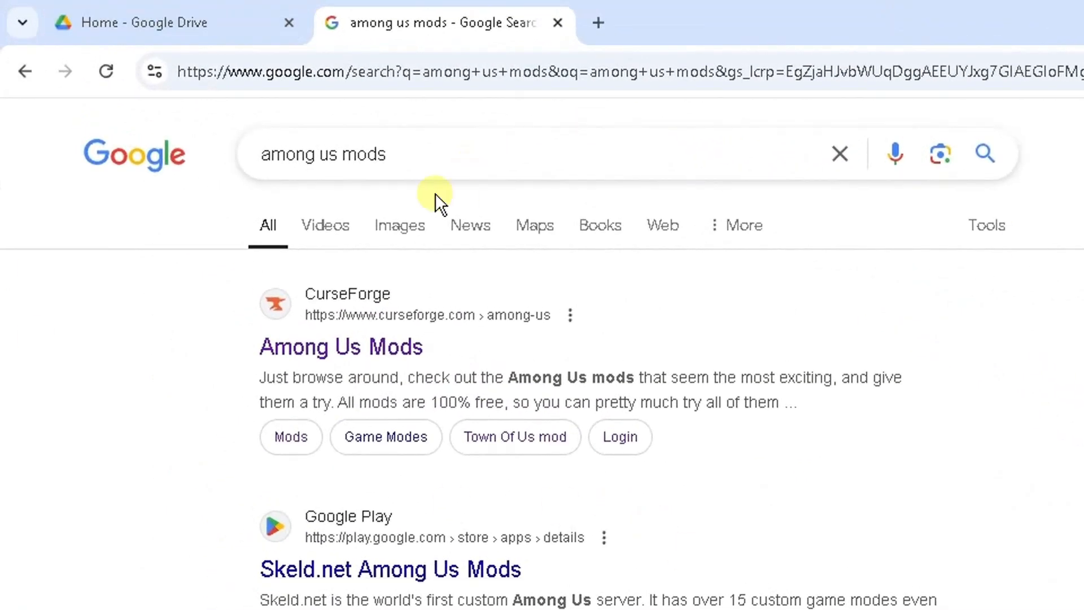
Reach CurseForge's full Among Us mods list, checking page 2 and returning to page 1
triple_click(322, 154)
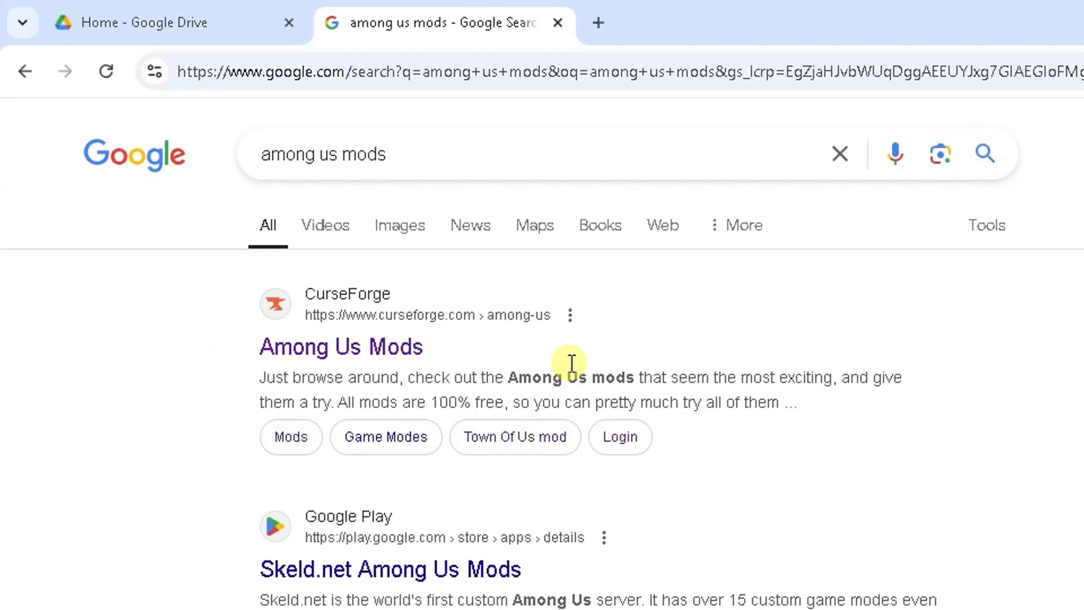
mouse_move(314, 311)
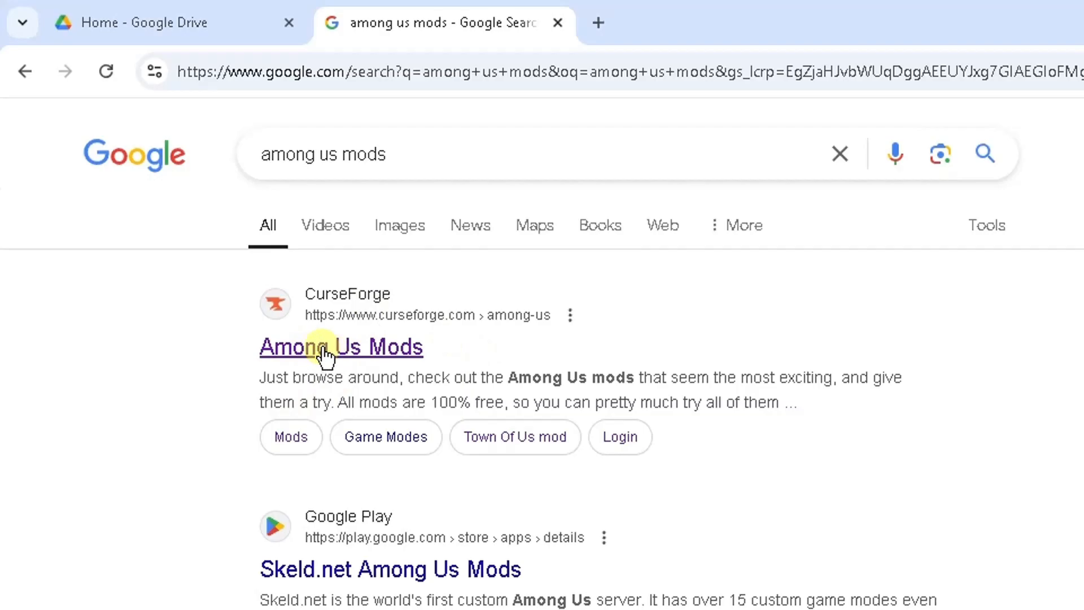
click(341, 346)
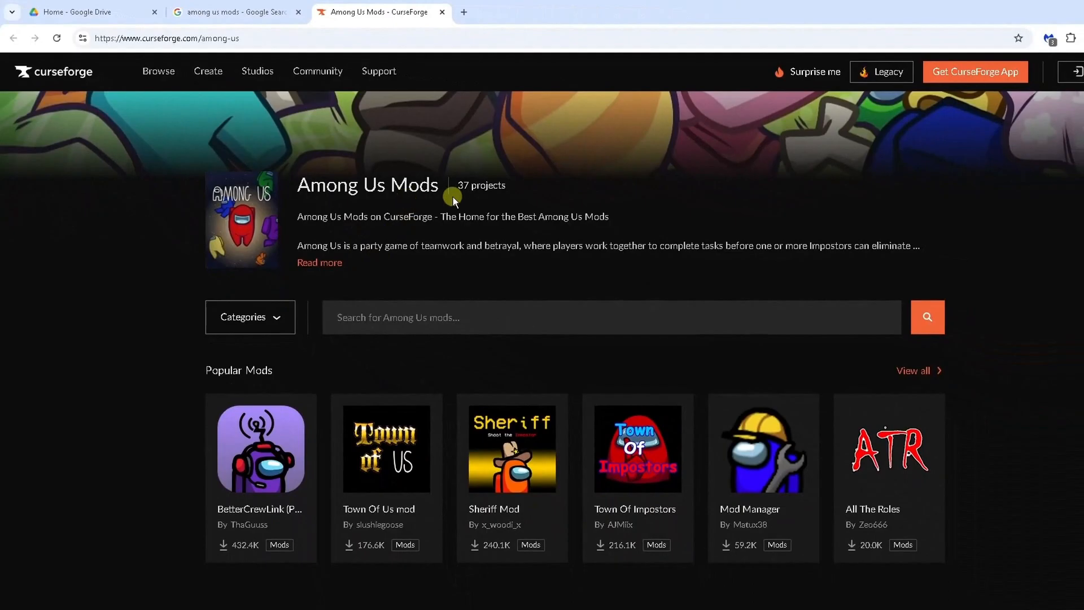
mouse_move(514, 192)
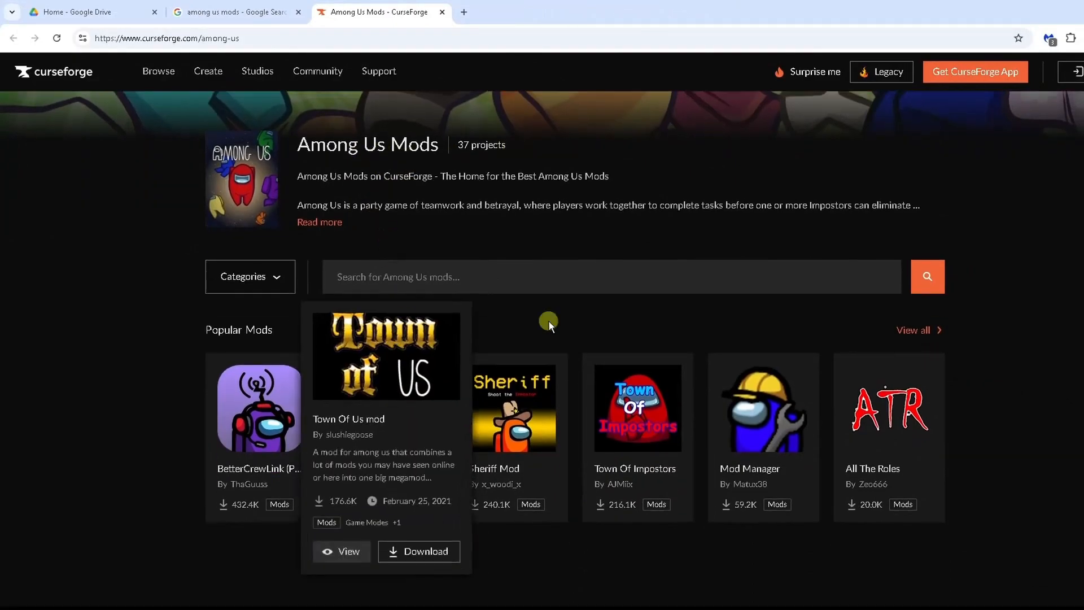
mouse_move(220, 418)
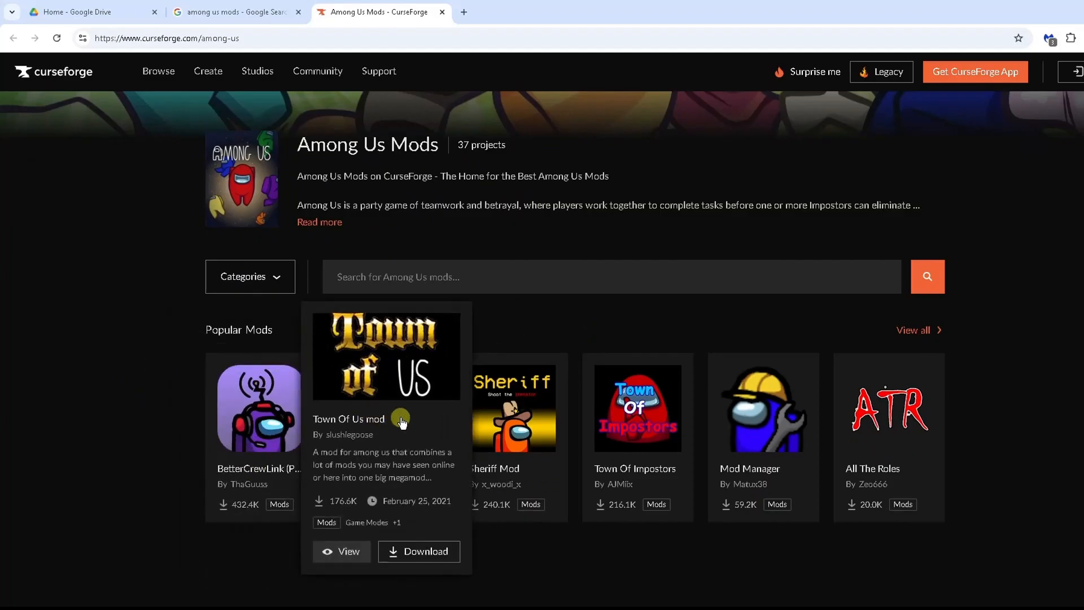
mouse_move(514, 408)
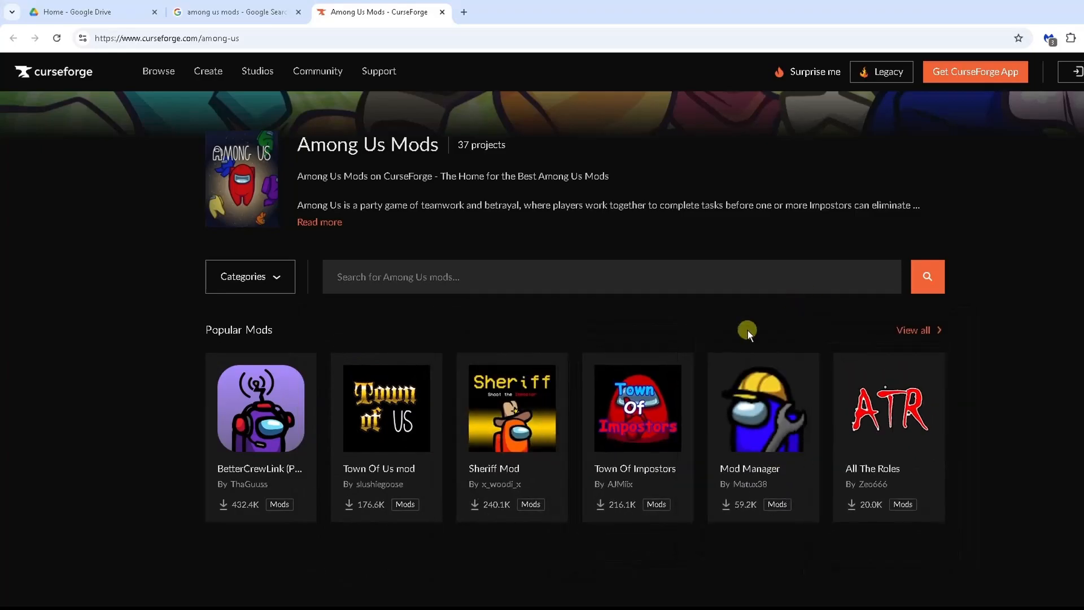
mouse_move(920, 335)
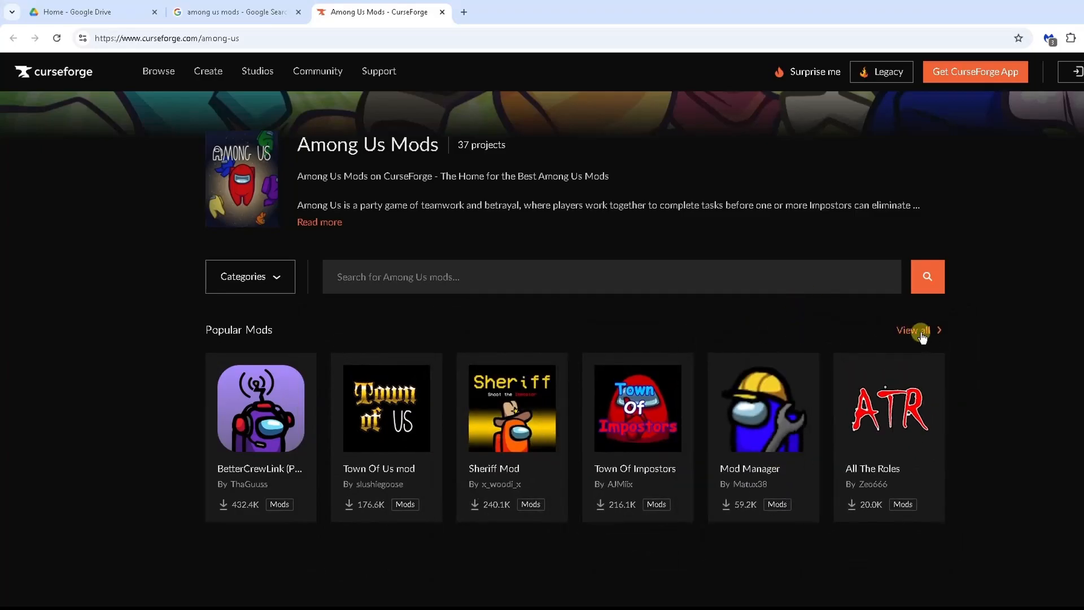
click(912, 330)
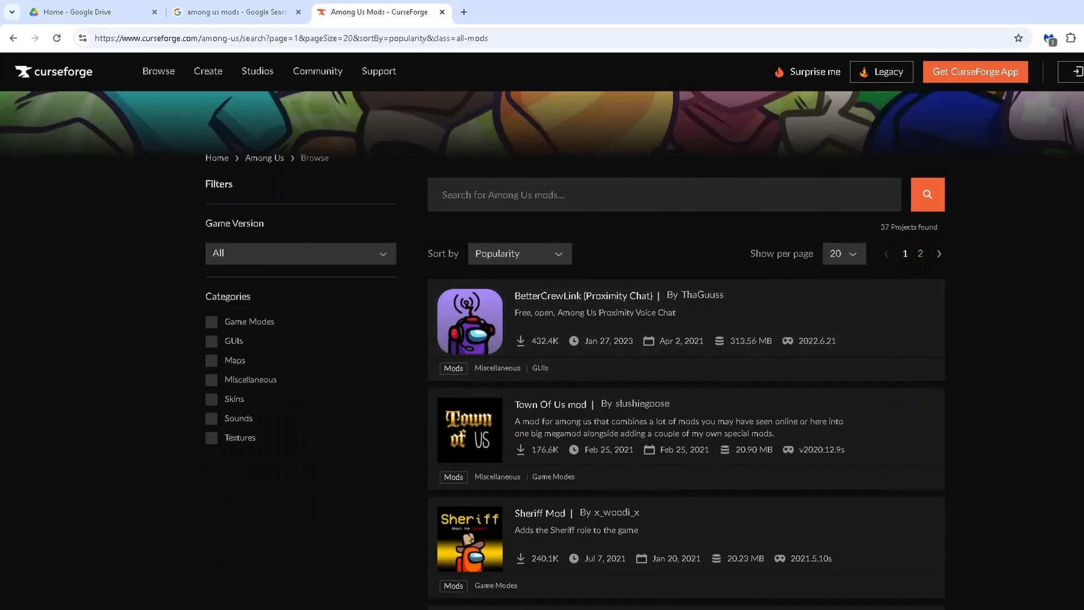
scroll(down, 3)
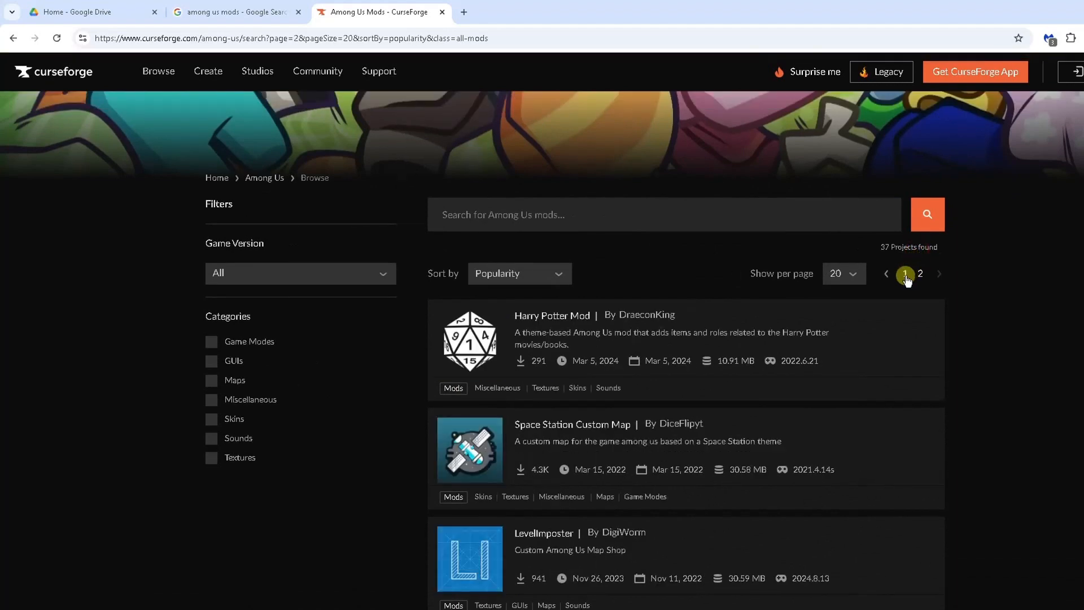
click(905, 273)
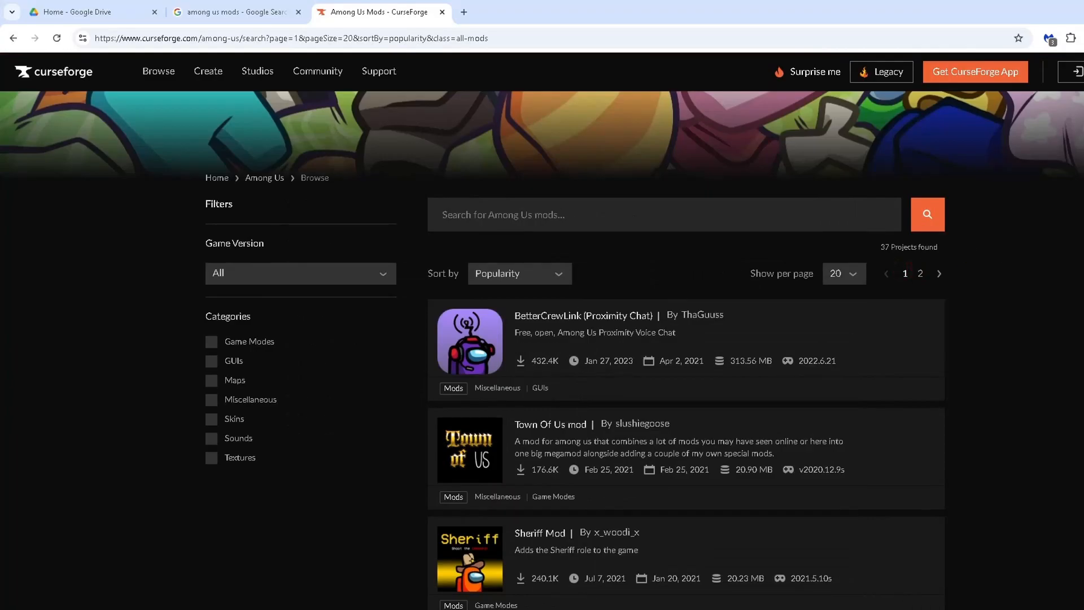
Scroll the popularity-sorted mod list down until the All The Roles entry is in view
scroll(down, 3)
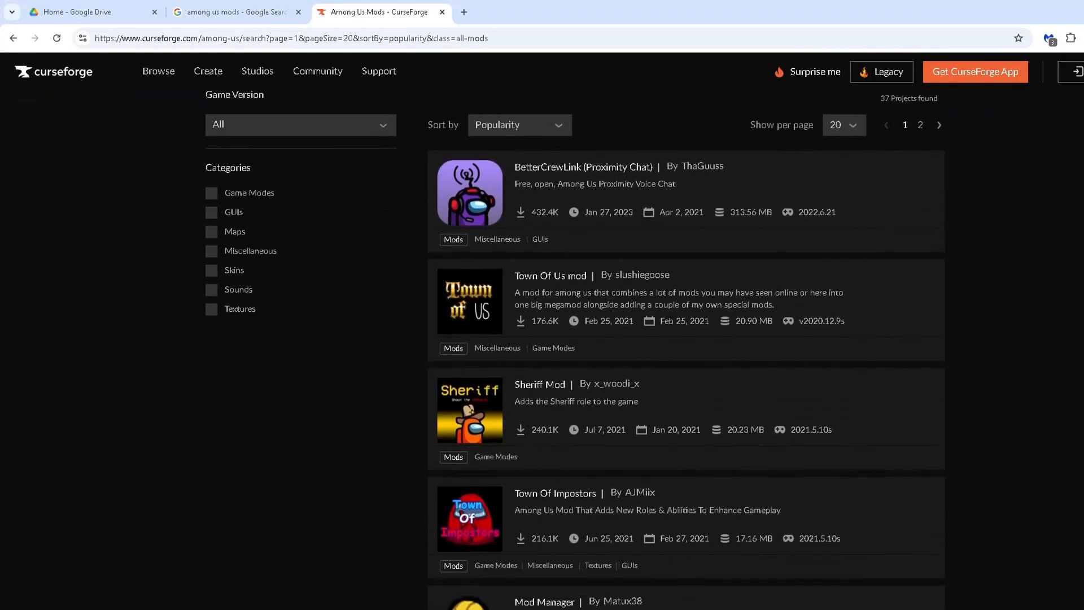
scroll(down, 3)
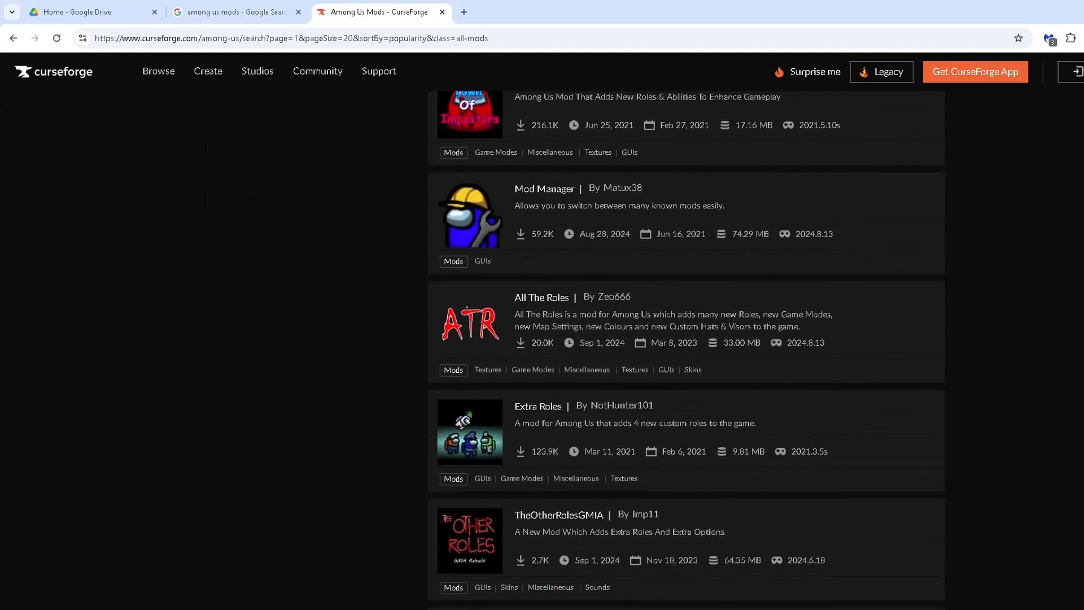
scroll(down, 3)
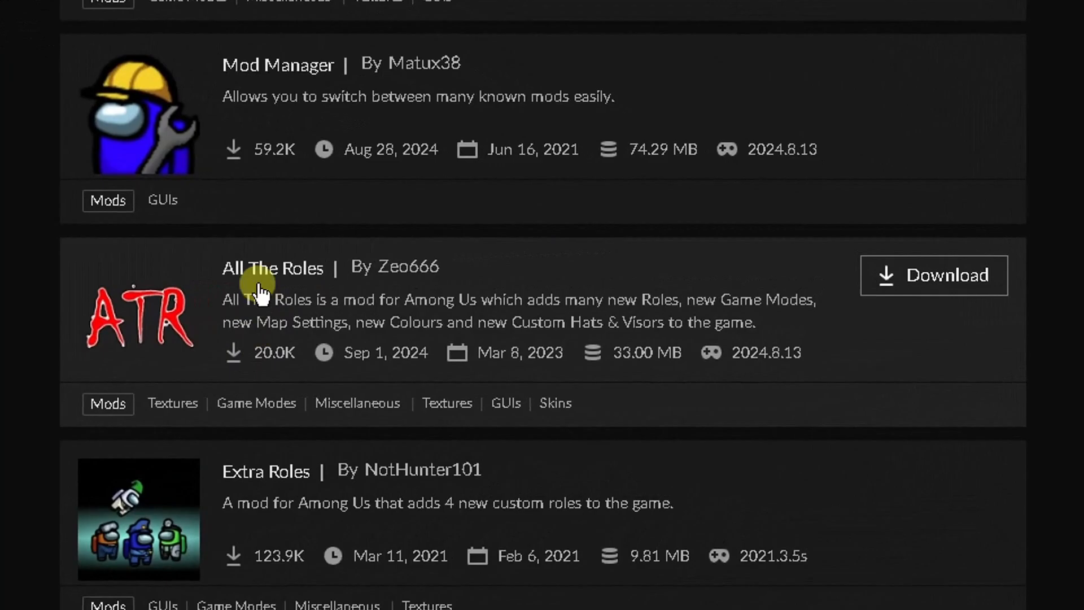
mouse_move(259, 287)
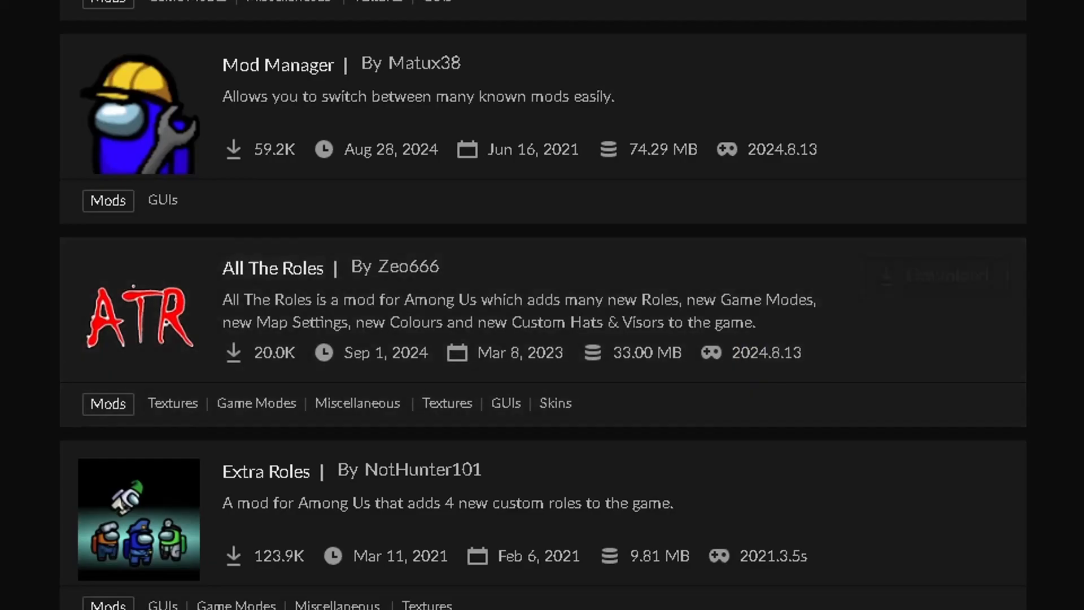
scroll(down, 3)
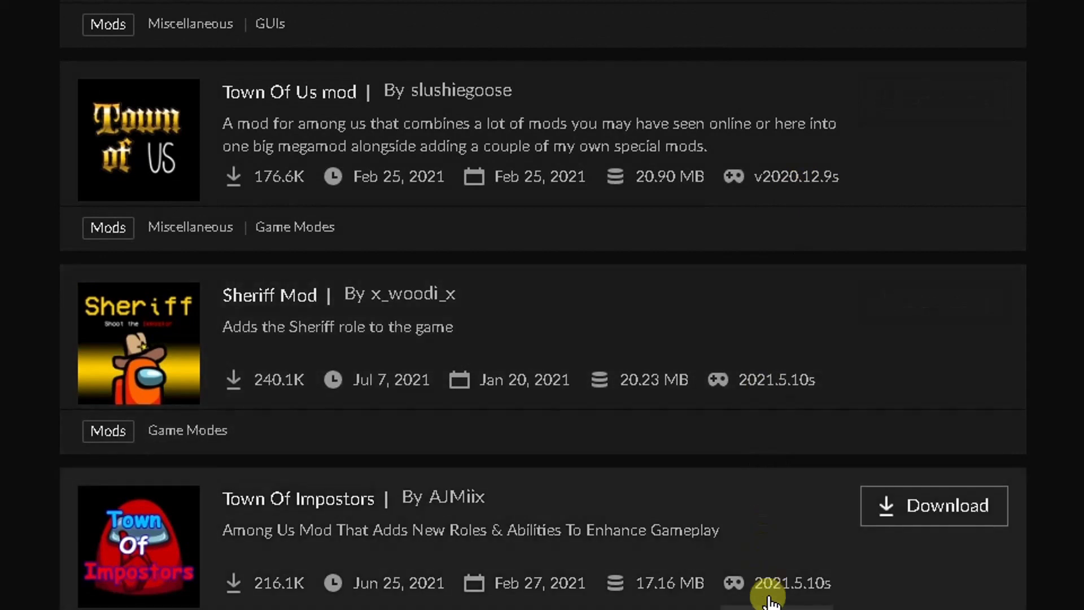
scroll(down, 3)
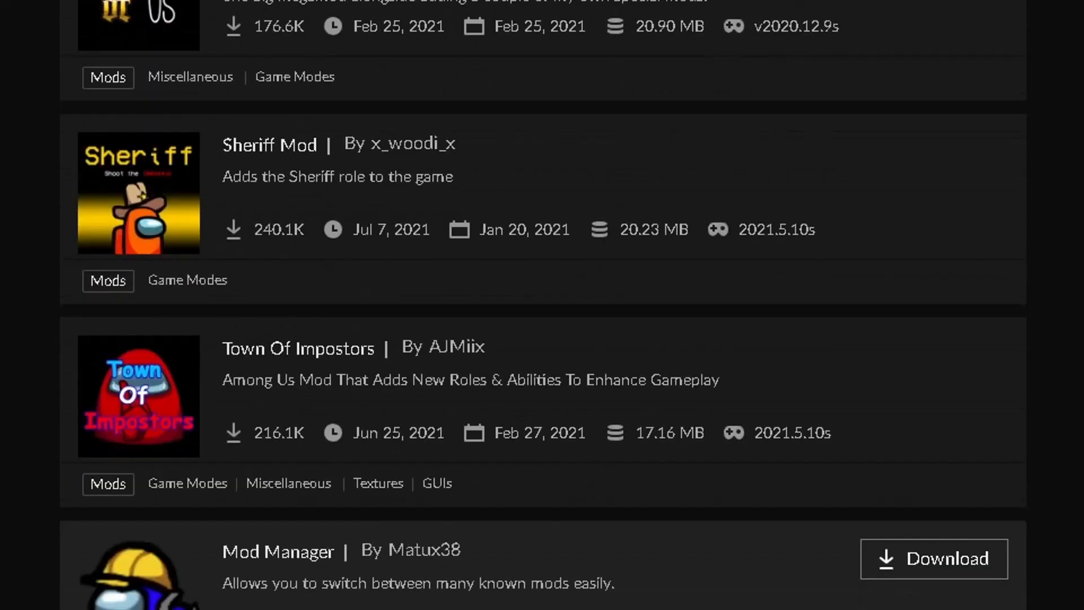
scroll(down, 3)
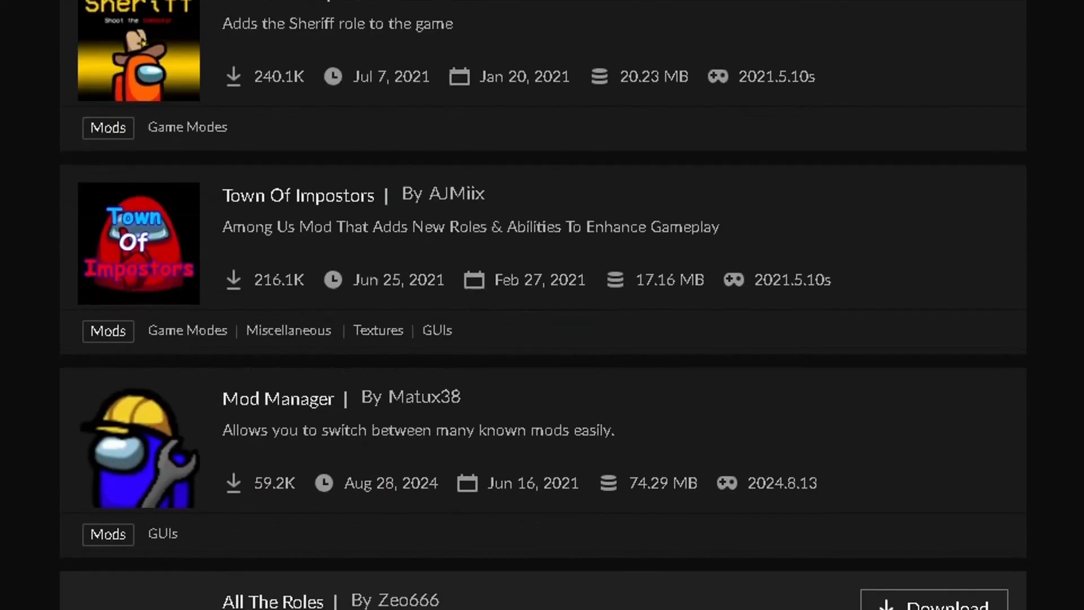
scroll(down, 3)
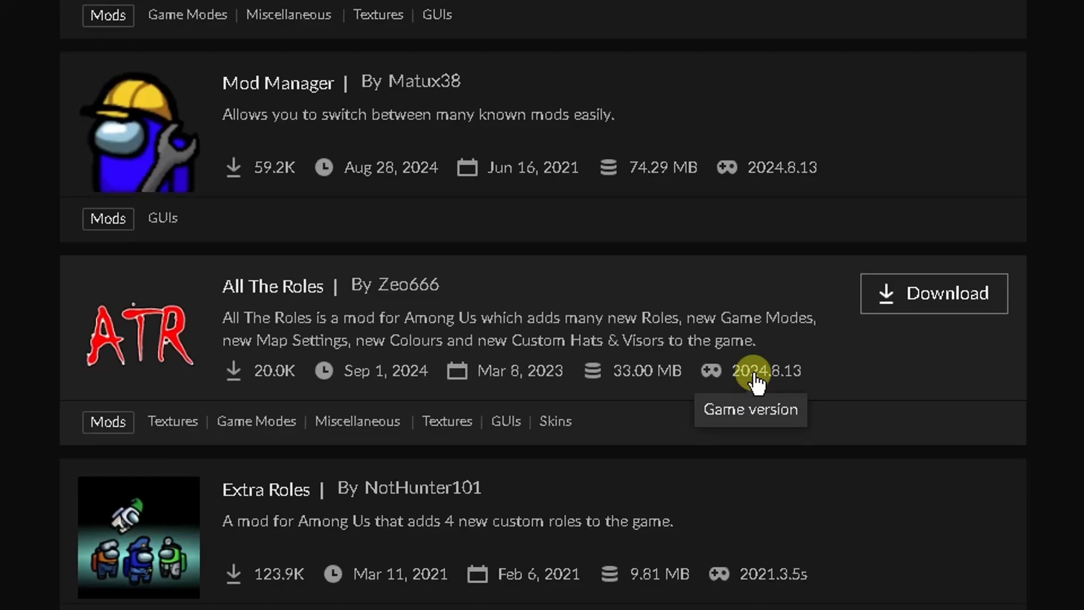
mouse_move(678, 370)
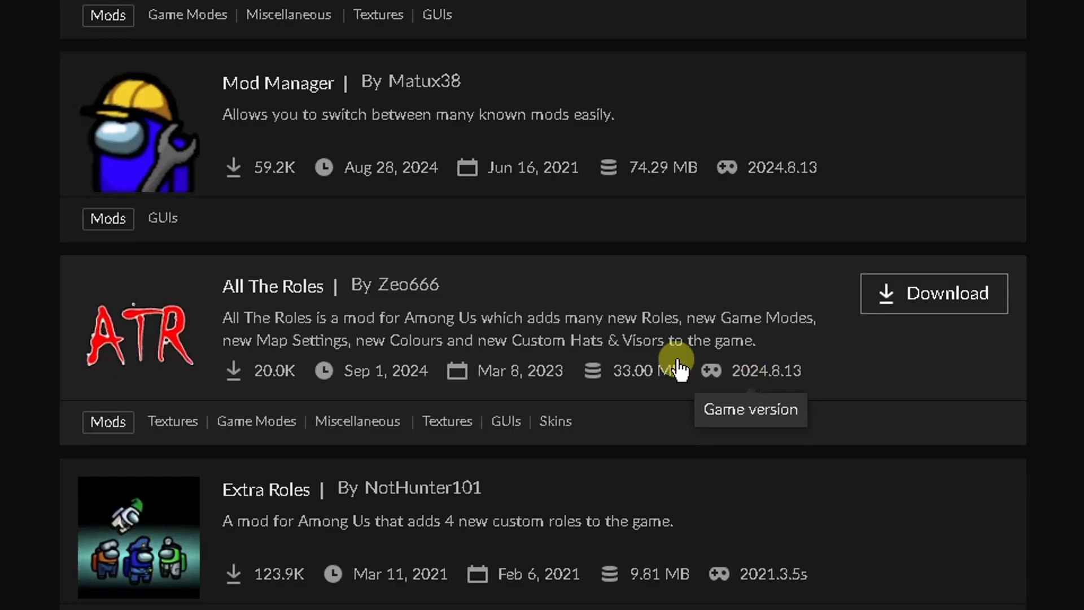
mouse_move(314, 303)
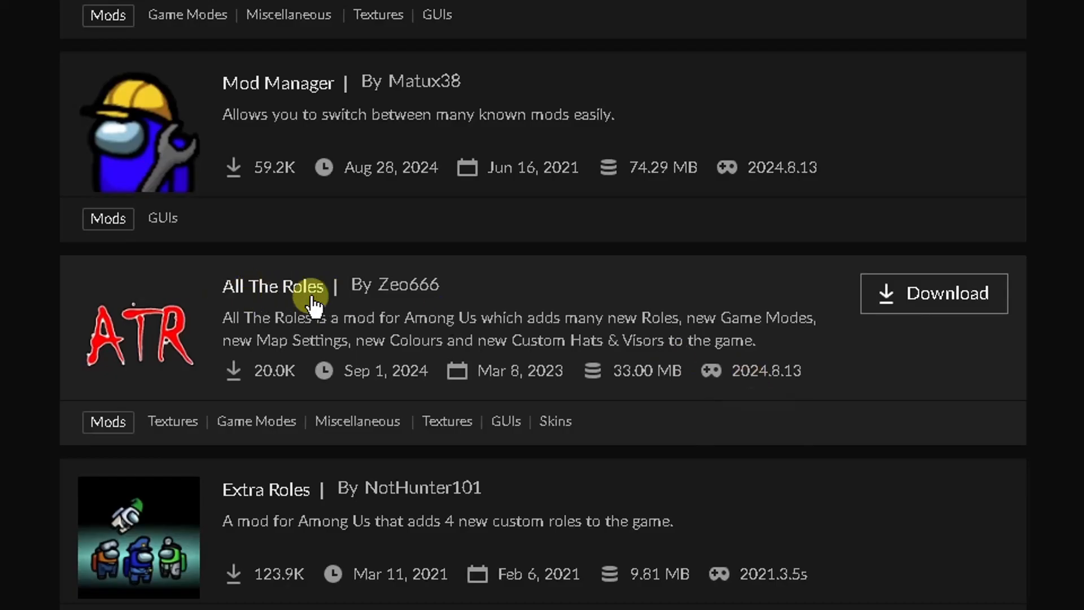
Show the All The Roles project page, version 0.11.12 Beta for Among Us 2024.8.13, and its description
click(272, 287)
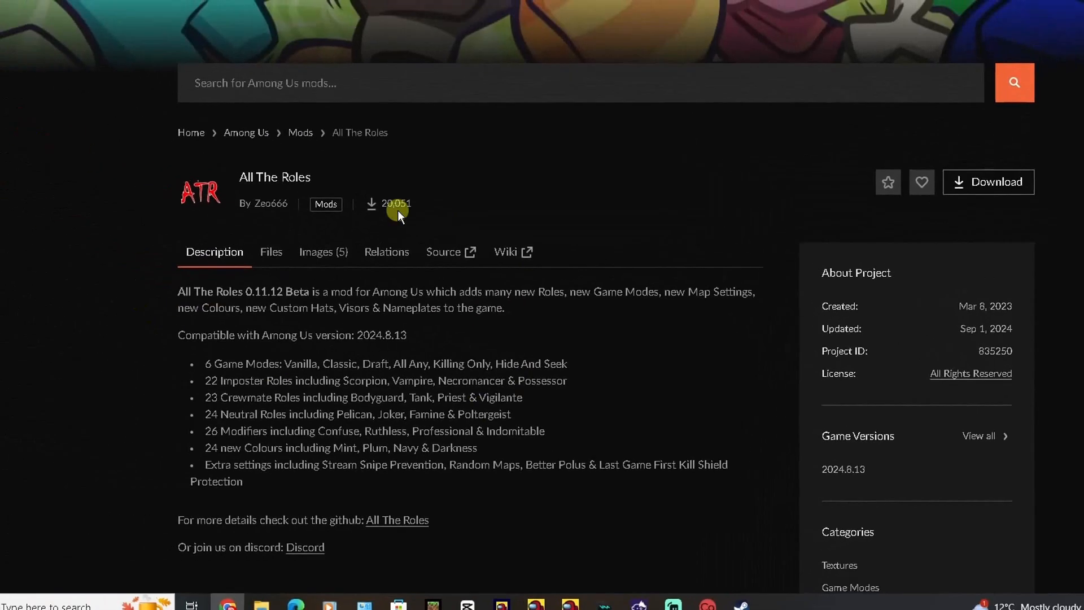
scroll(down, 3)
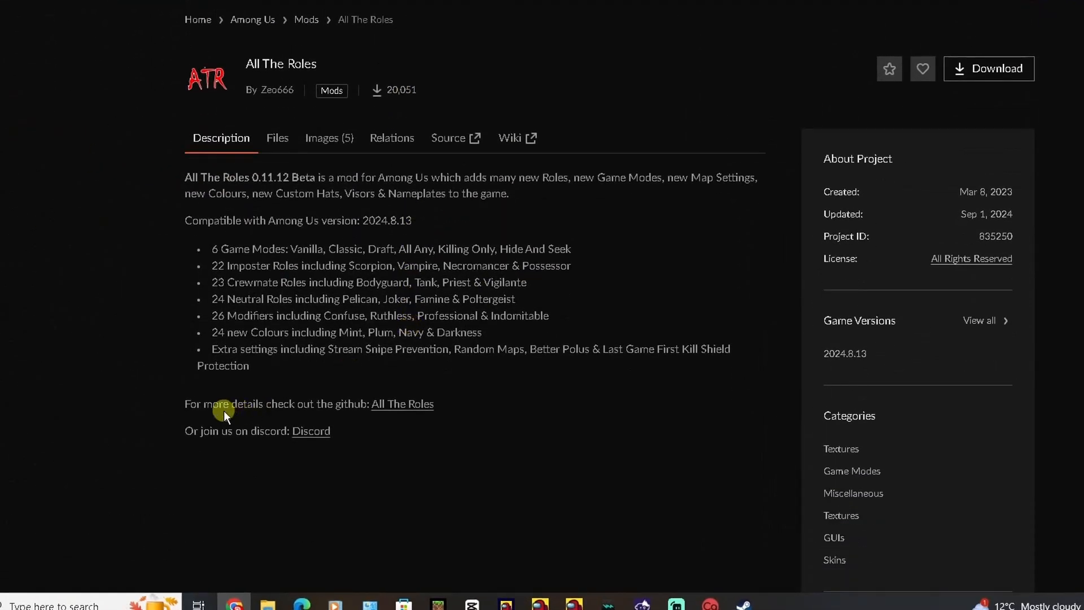
double_click(349, 404)
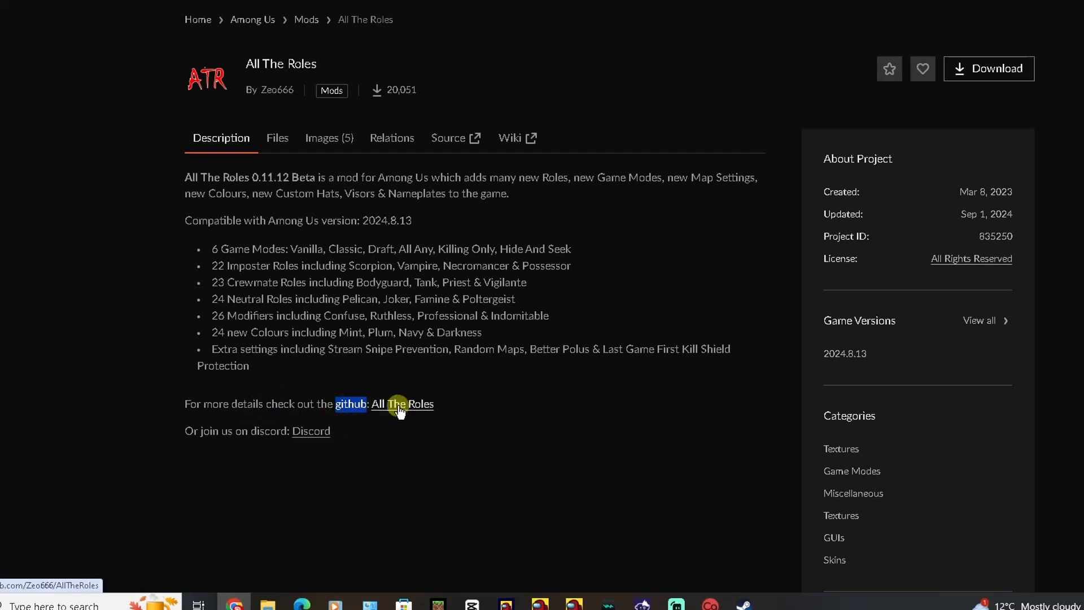
Download All The Roles v0.11.12 BETA for Among Us 2024.9.4 from the GitHub Releases table and view recent downloads
click(401, 403)
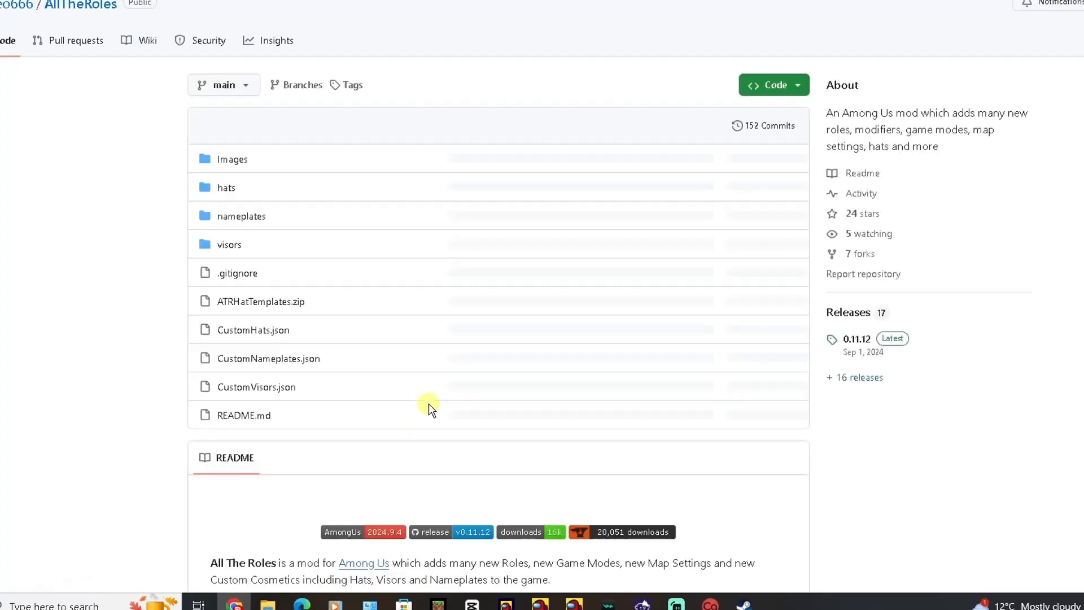
scroll(down, 3)
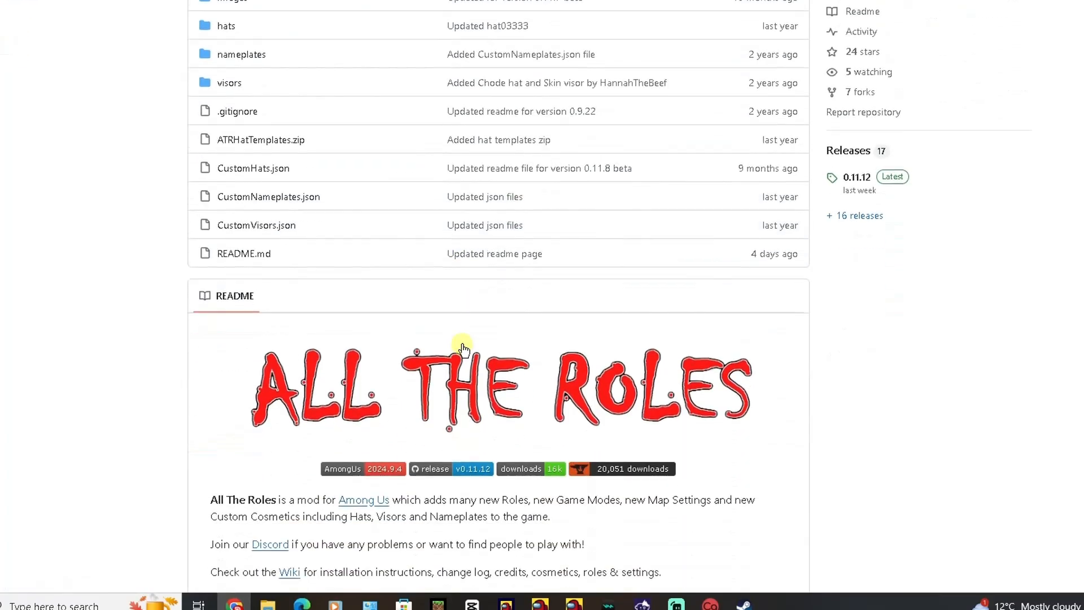
scroll(down, 3)
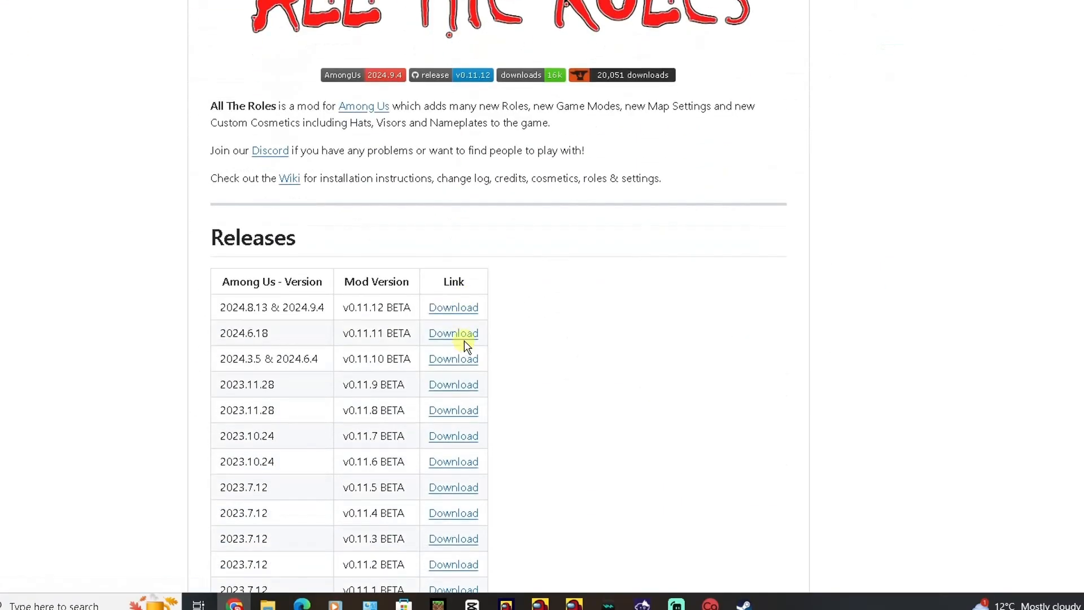
scroll(down, 3)
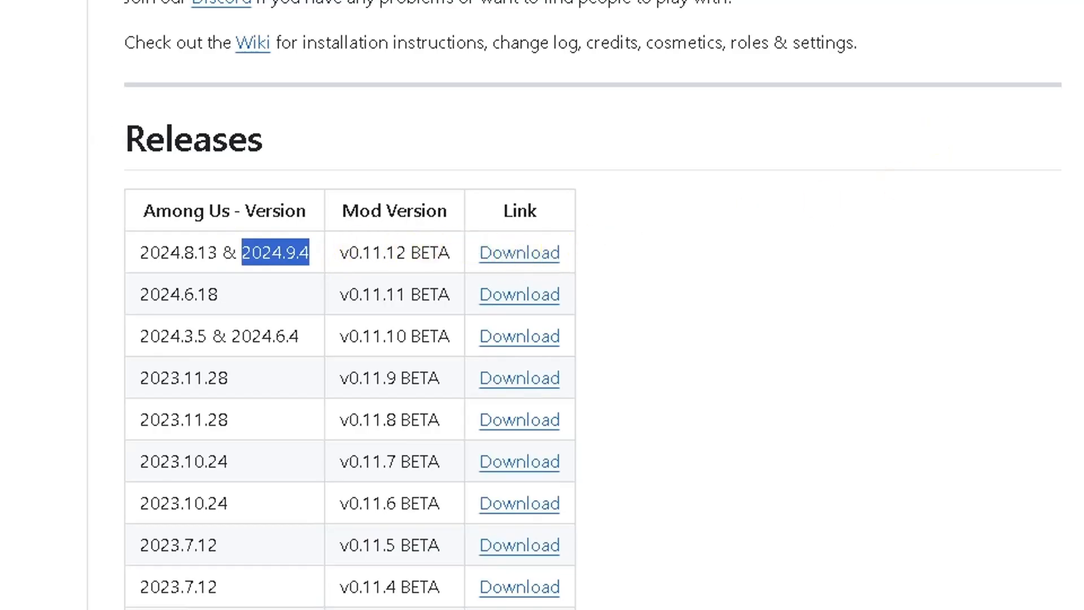
click(519, 251)
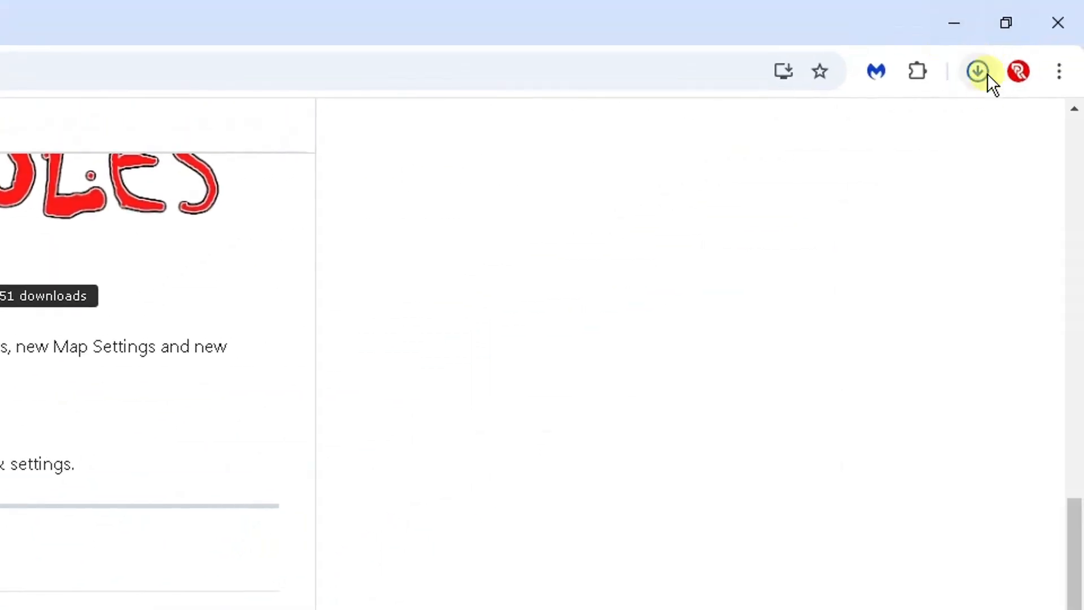
Extract the AllTheRoles-0.11.12 archive into a new Desktop\amongusnew folder and close WinRAR
click(976, 71)
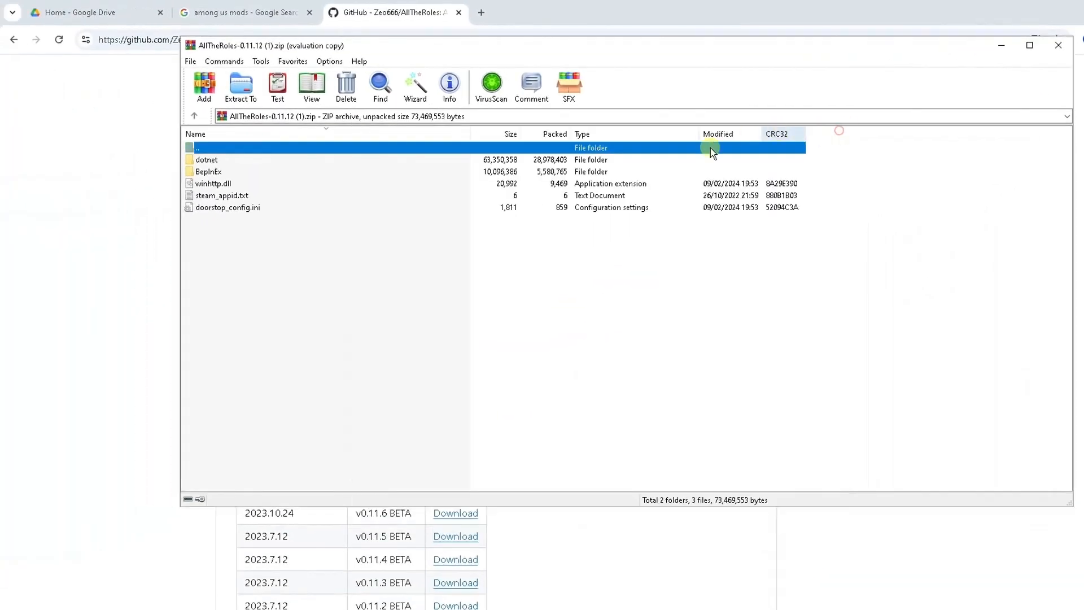
mouse_move(240, 86)
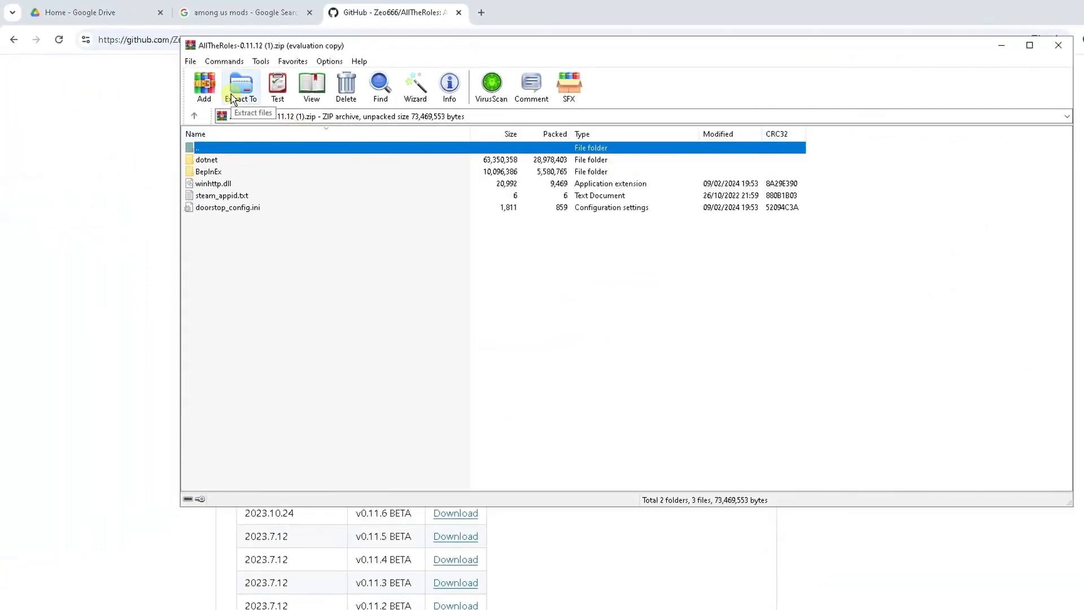
click(240, 86)
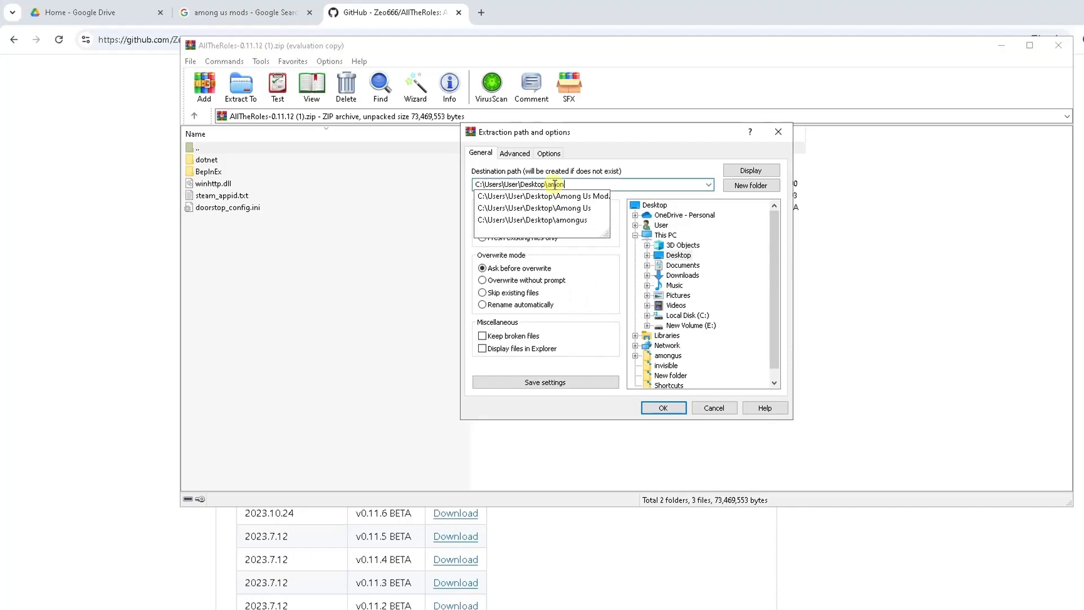
text(amongusnew)
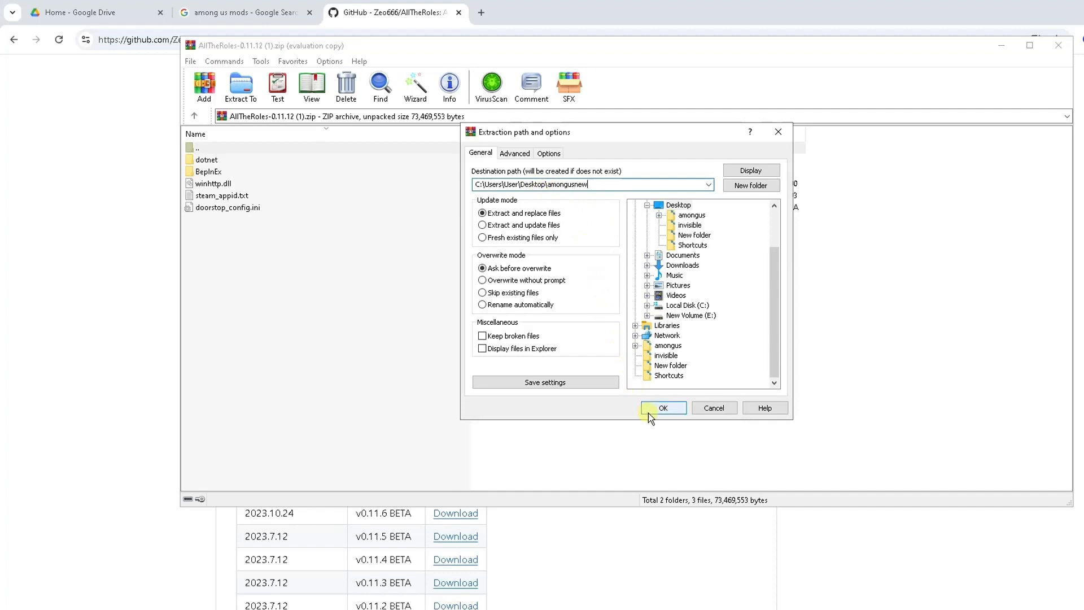
click(662, 407)
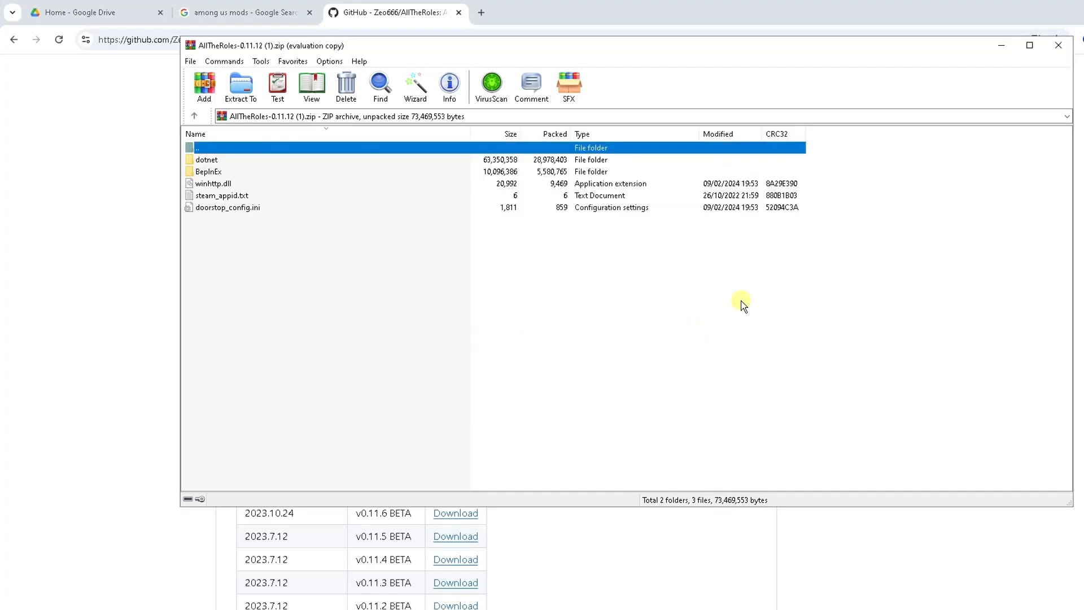
click(1057, 46)
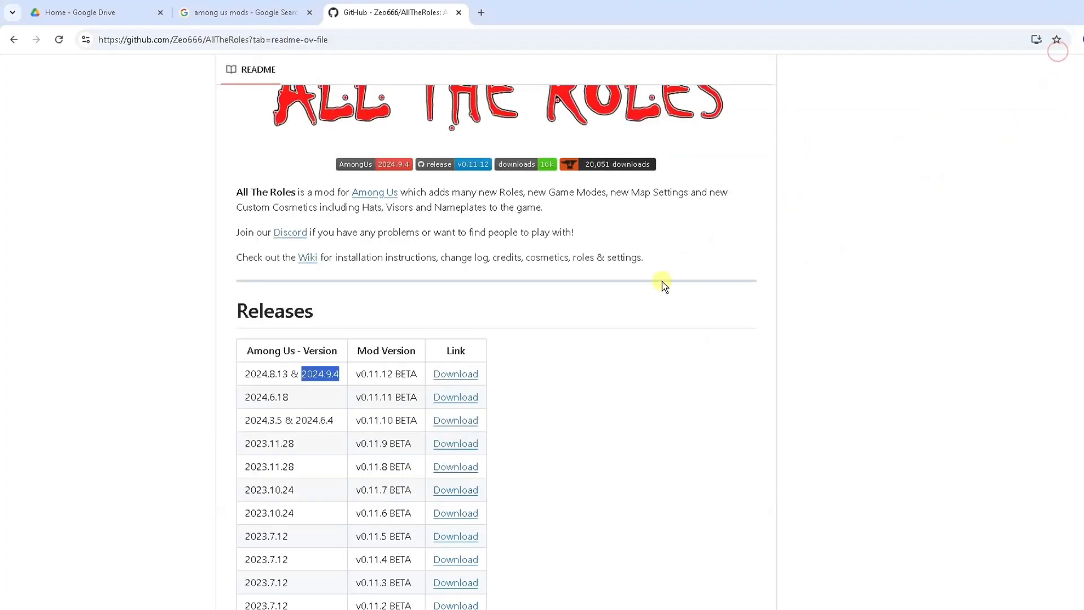
mouse_move(631, 389)
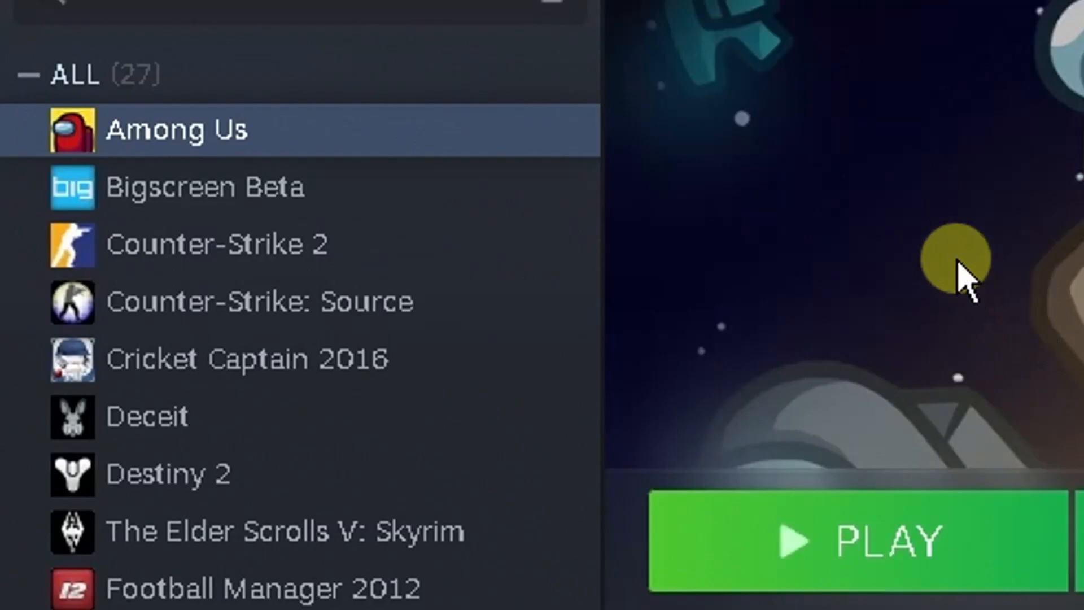
mouse_move(173, 138)
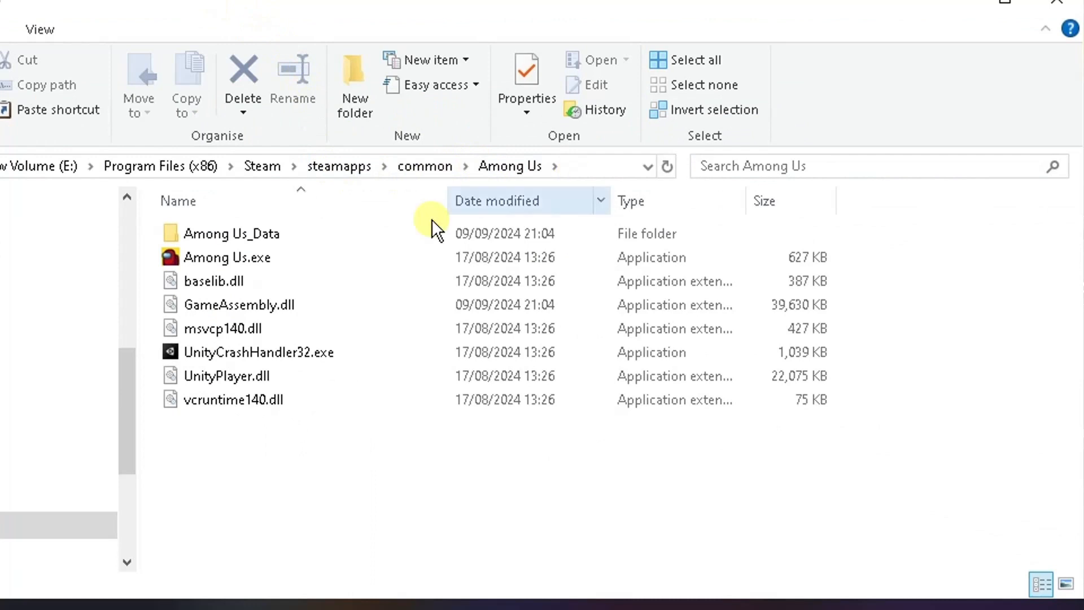
mouse_move(477, 197)
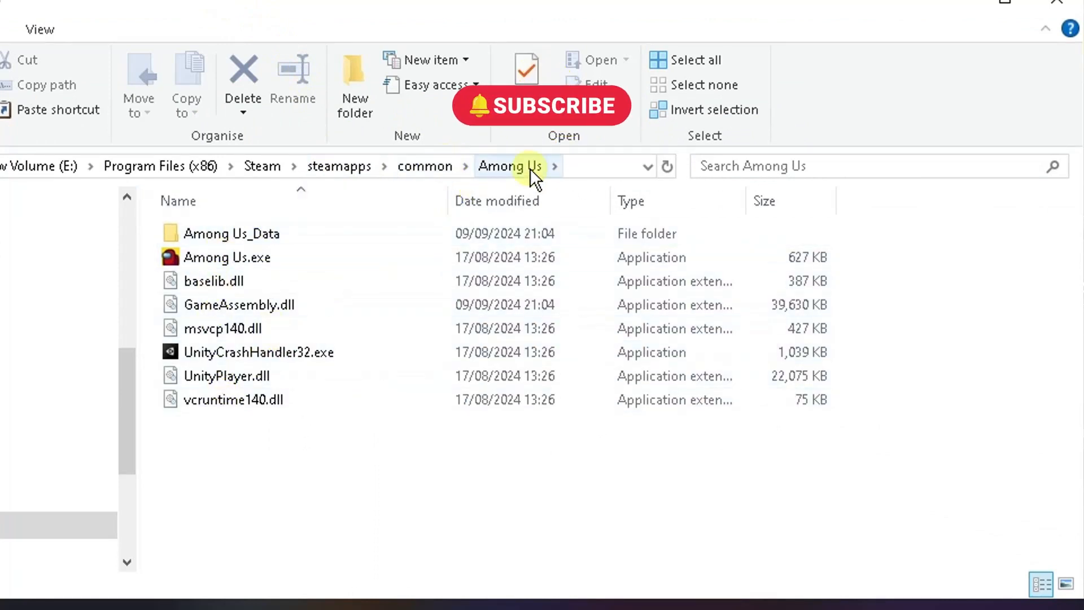
Move up to the Steam common folder that holds the Among Us game folder and its copies
click(424, 166)
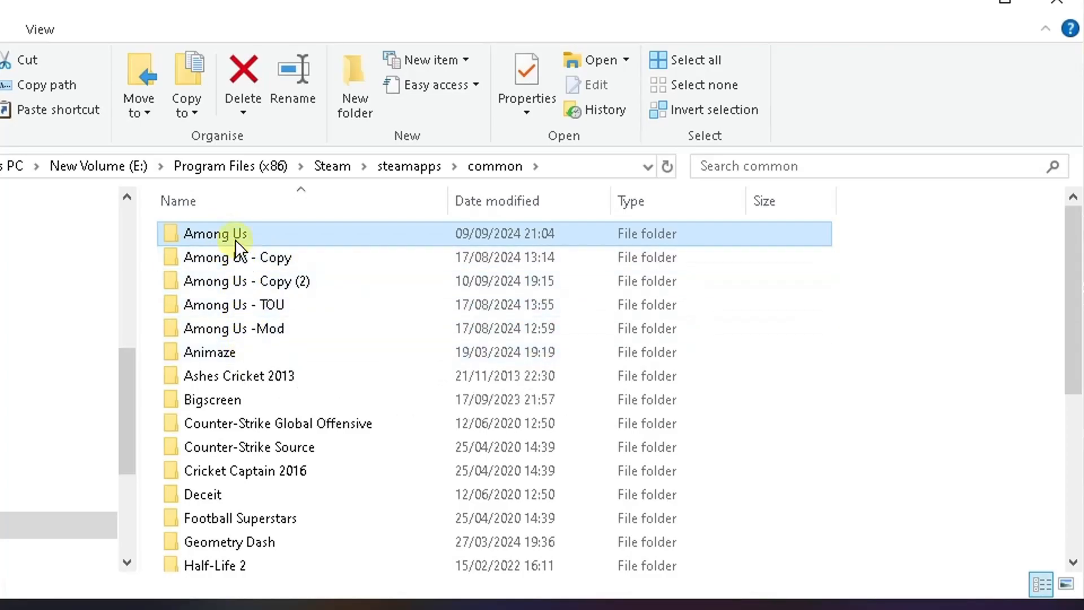
mouse_move(234, 234)
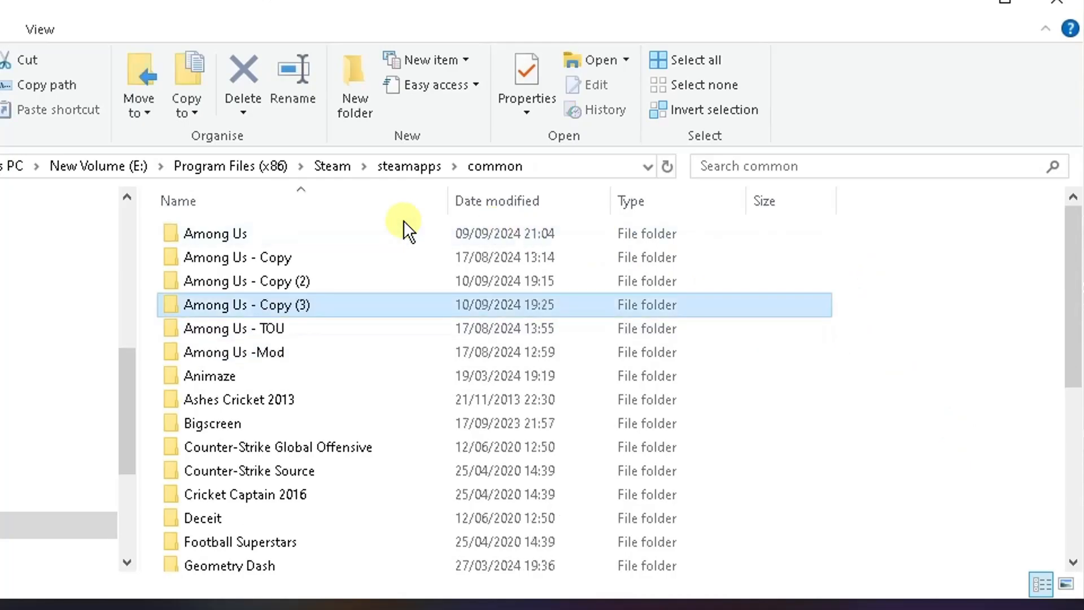
mouse_move(321, 318)
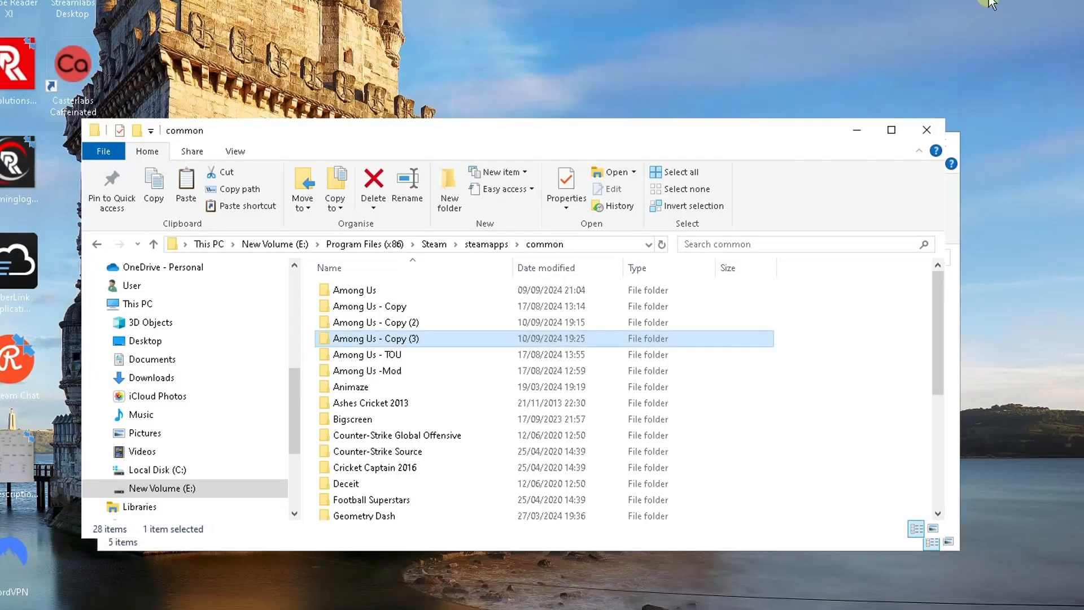
mouse_move(566, 187)
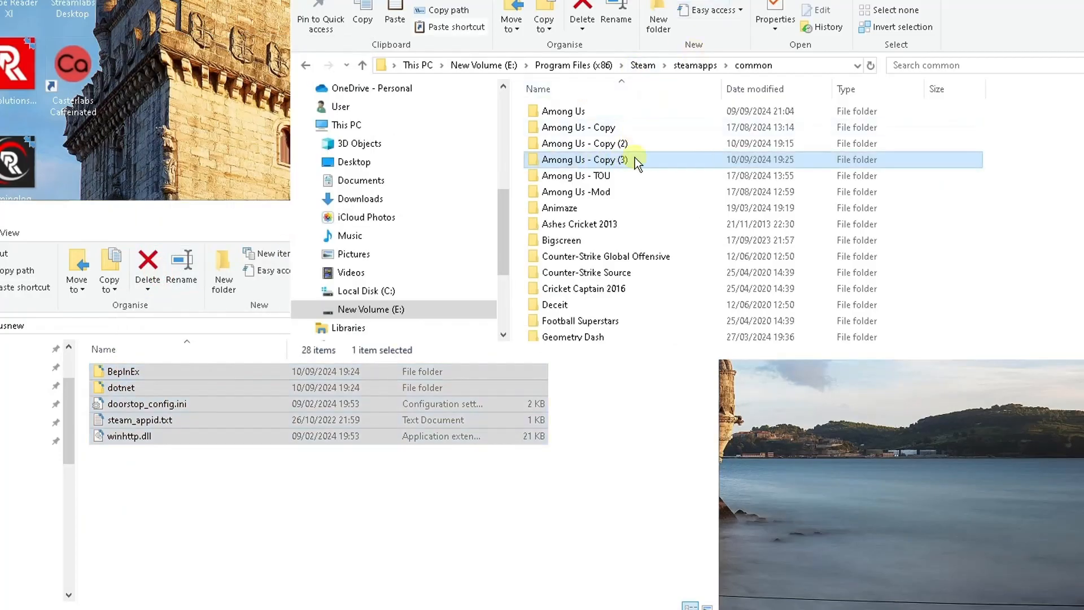
Enter the Among Us - Copy (3) folder that receives the BepInEx, dotnet and winhttp.dll mod files
double_click(582, 159)
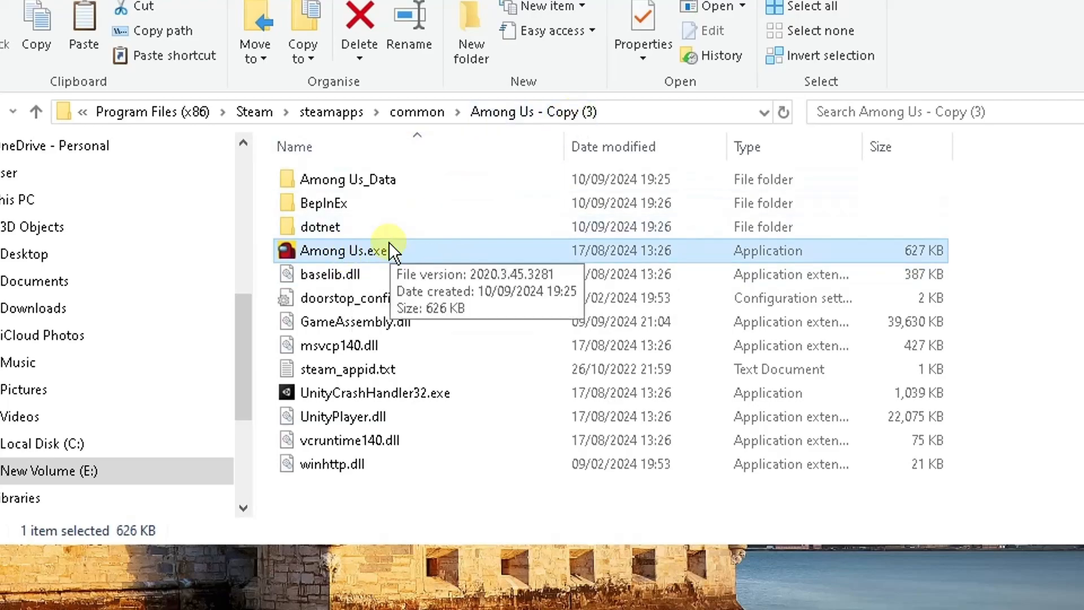
Send Among Us.exe to the Desktop as a shortcut and rename it Among Us All The Roles
right_click(342, 250)
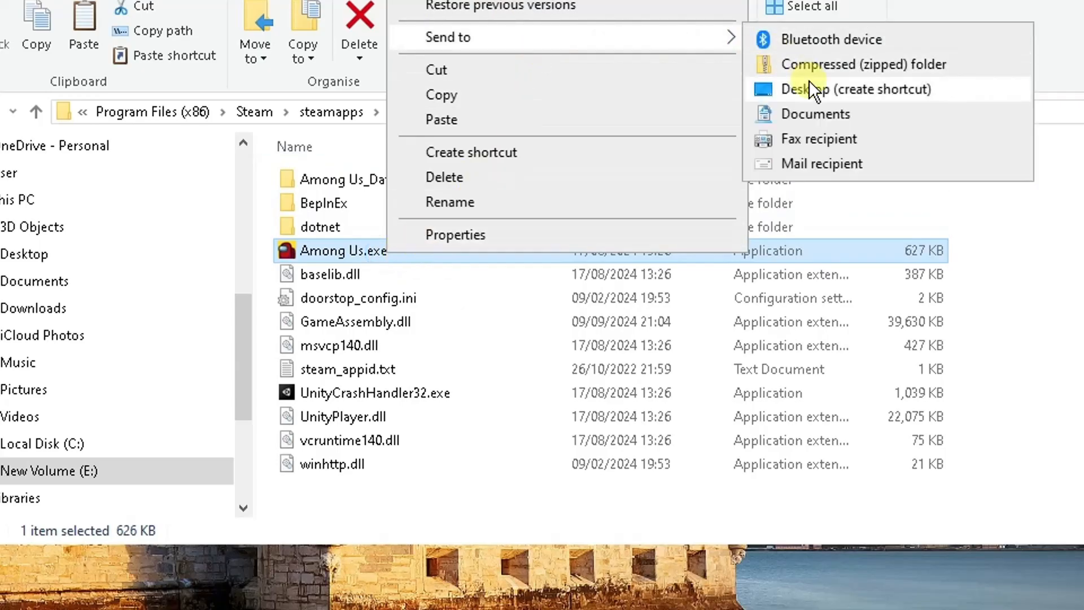
click(854, 89)
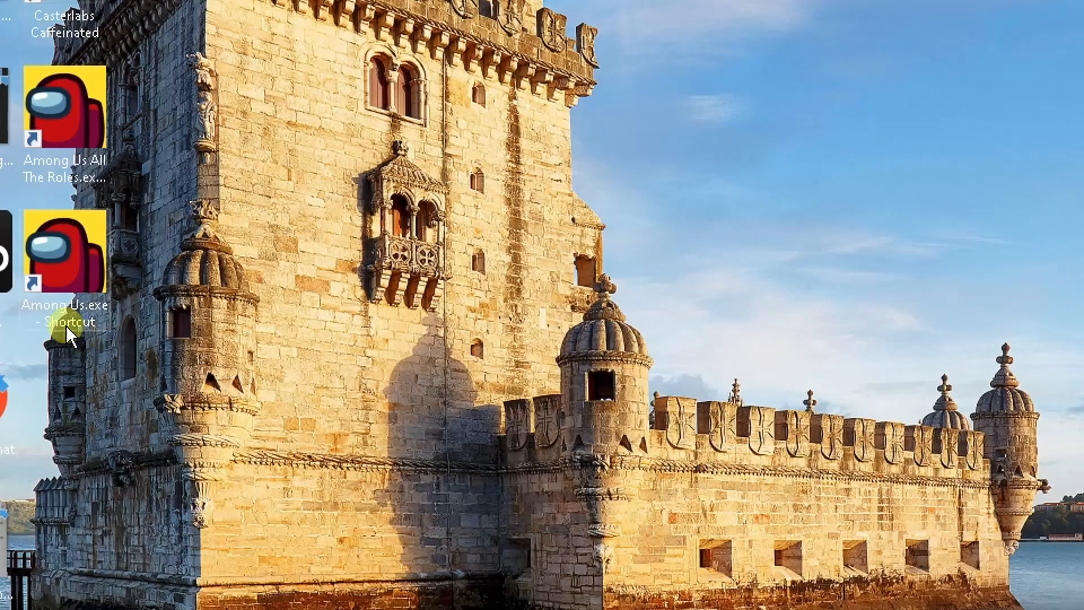
click(64, 277)
text(Among Us All The Roles)
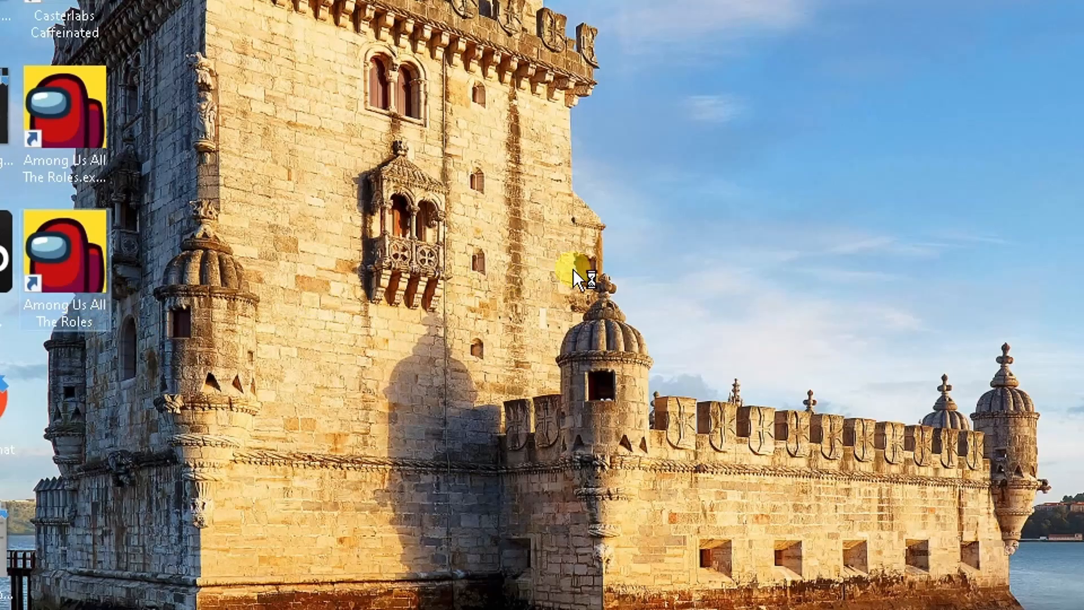
mouse_move(684, 232)
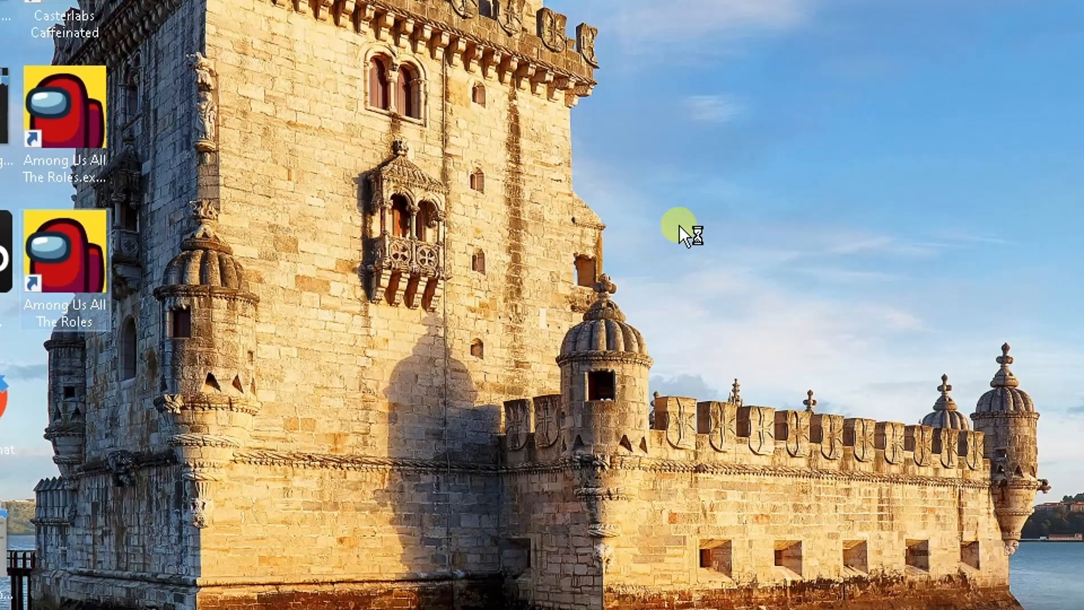
Start the modded game from the Among Us All The Roles shortcut so All The Roles v0.11.12-Beta loads
double_click(64, 256)
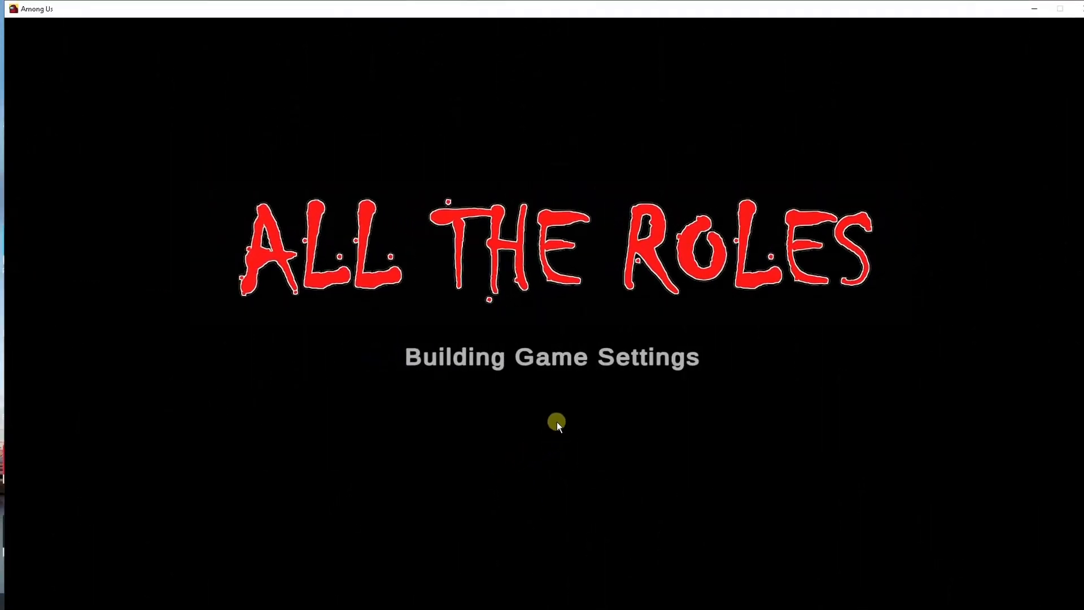
mouse_move(561, 405)
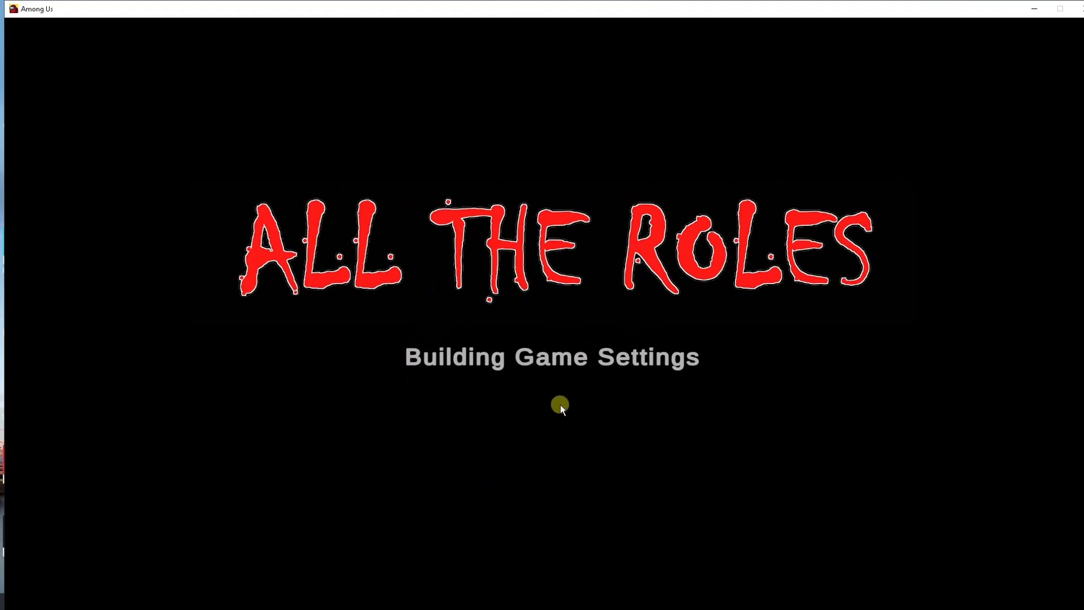
mouse_move(548, 394)
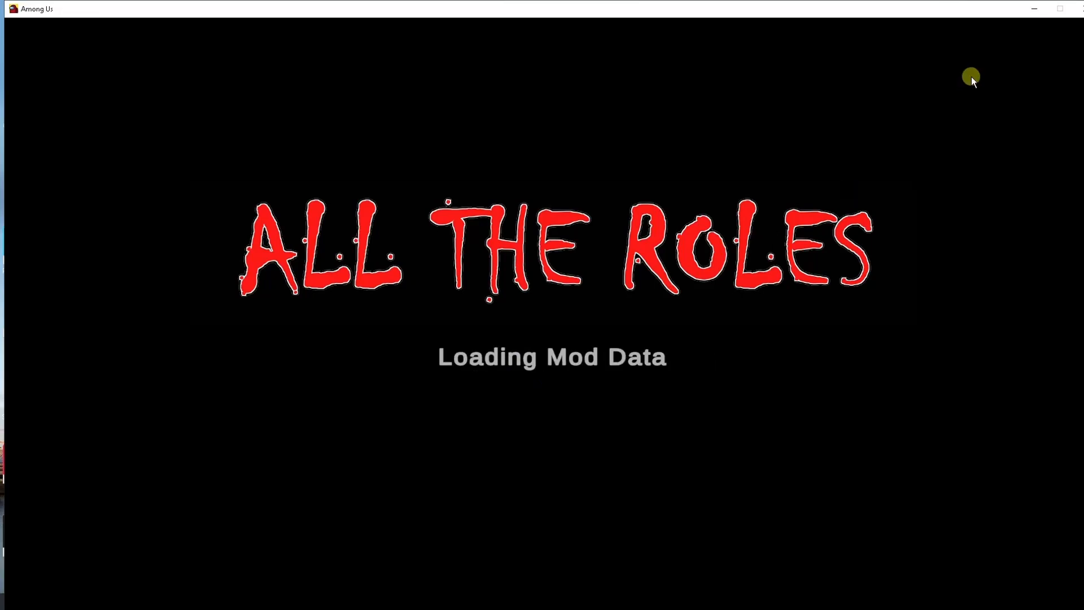
mouse_move(928, 475)
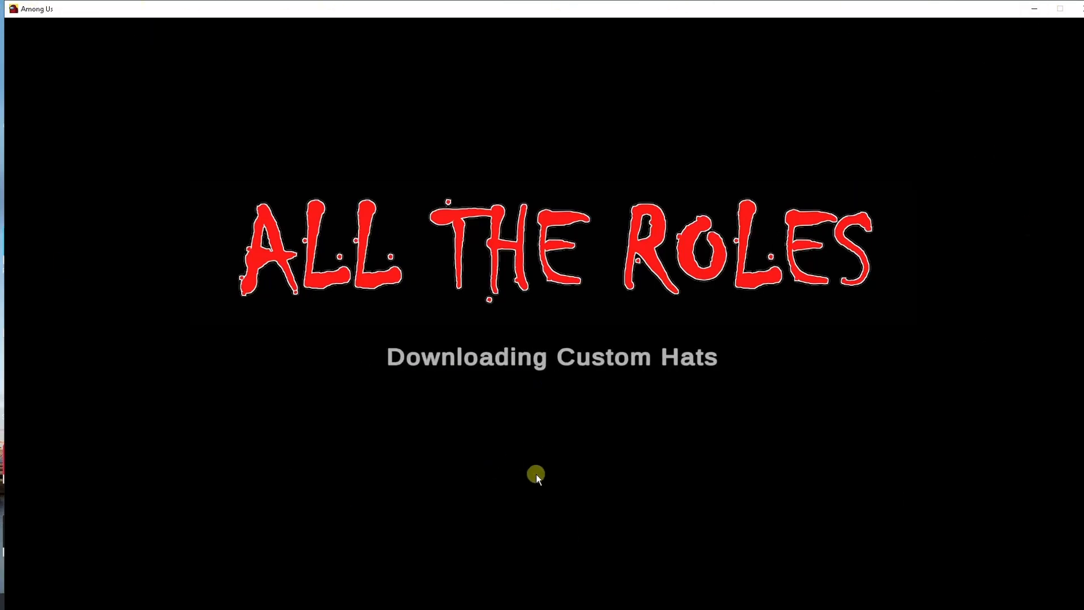
mouse_move(553, 461)
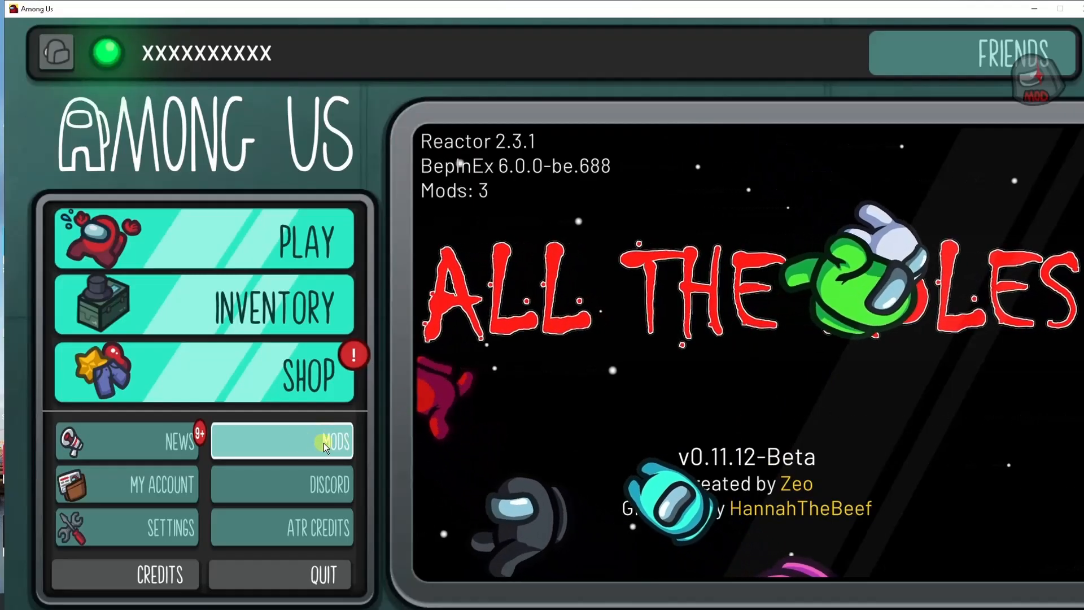
Check installed mods, dismiss the Reactor modded-handshake warning and return to the Host/Public/Private menu
click(331, 441)
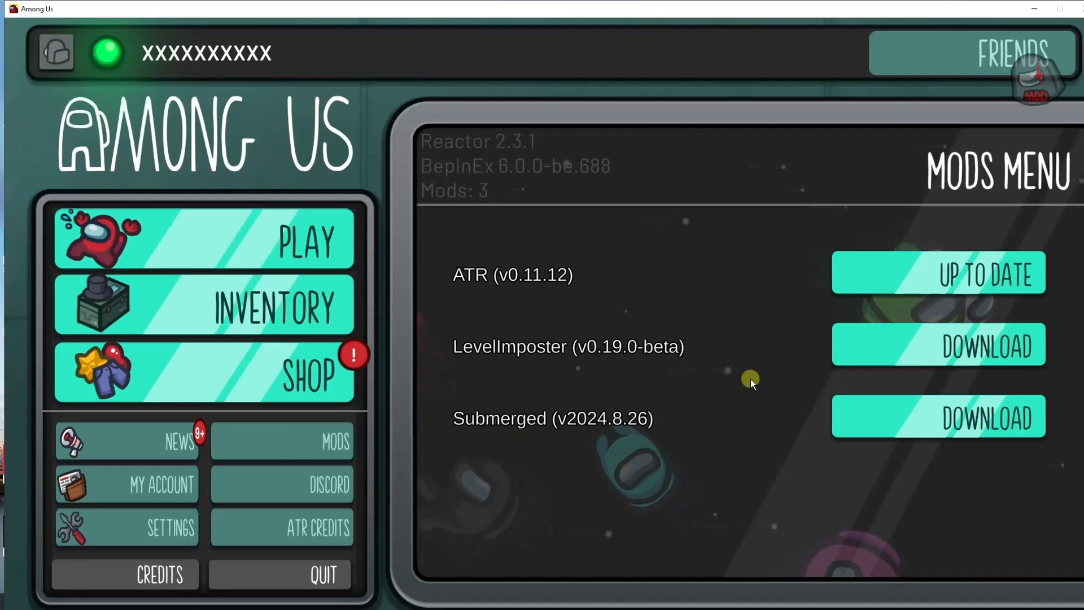
mouse_move(887, 280)
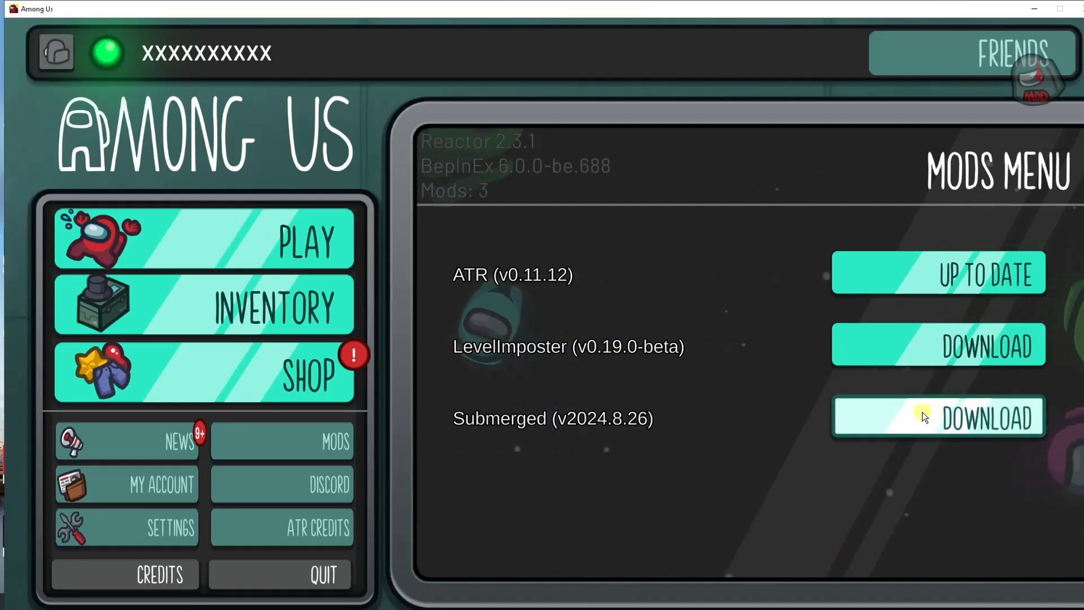
click(204, 238)
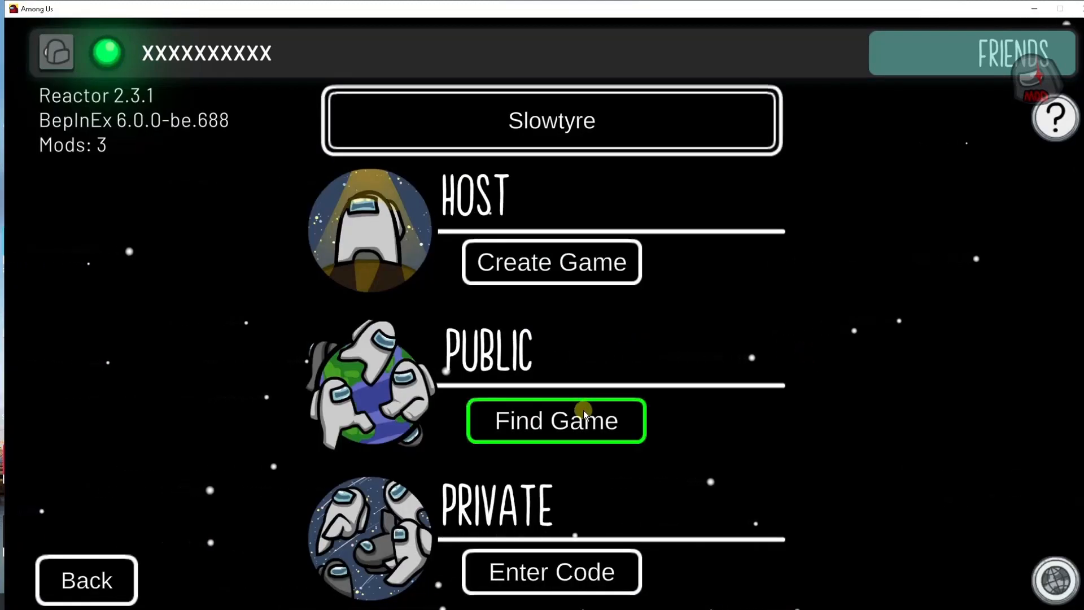
click(555, 420)
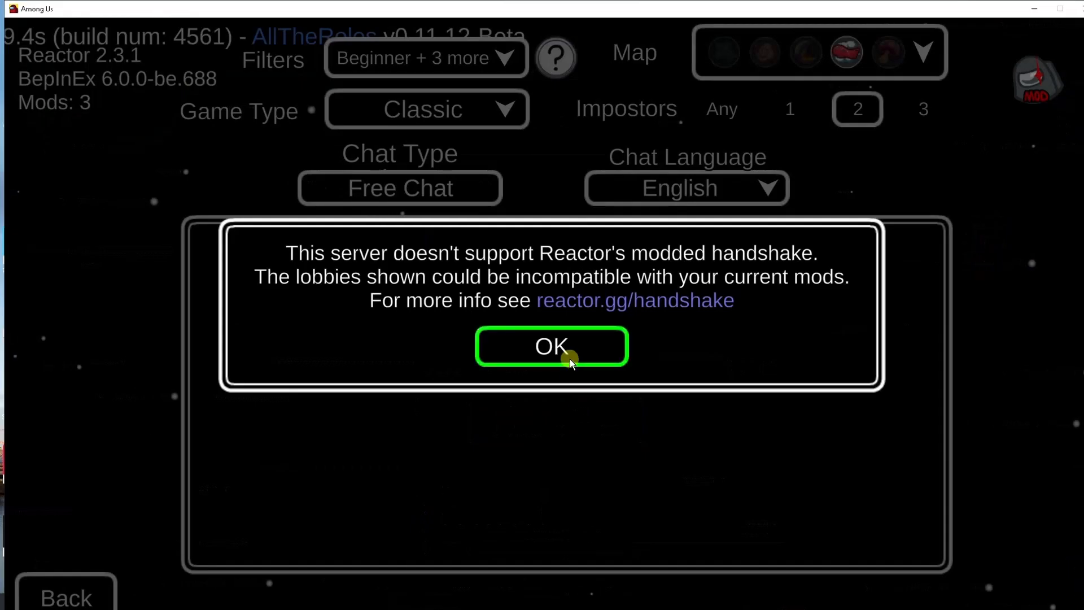
click(551, 346)
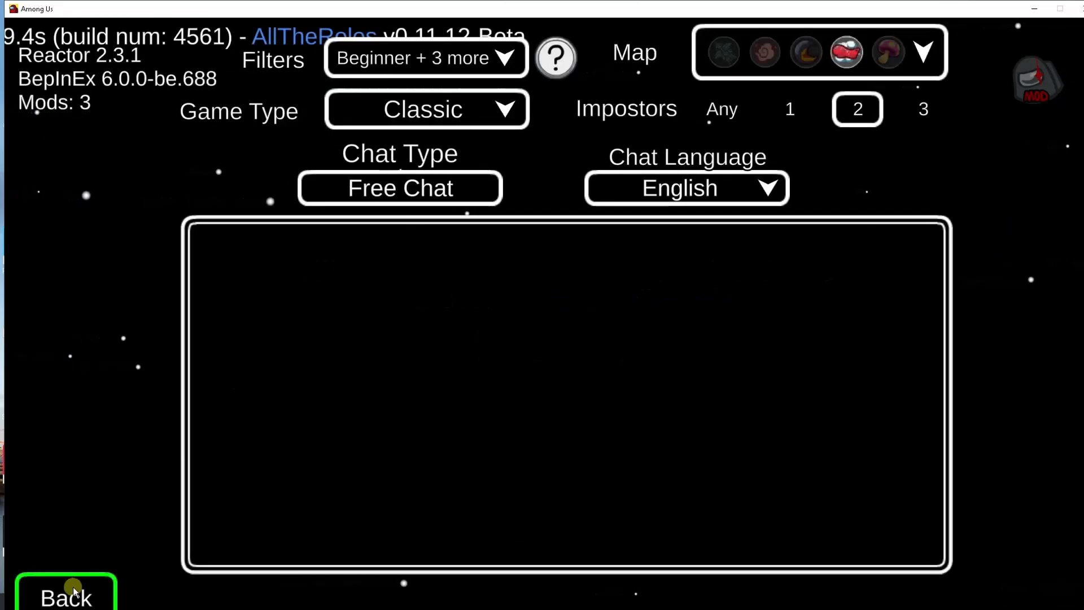
click(65, 596)
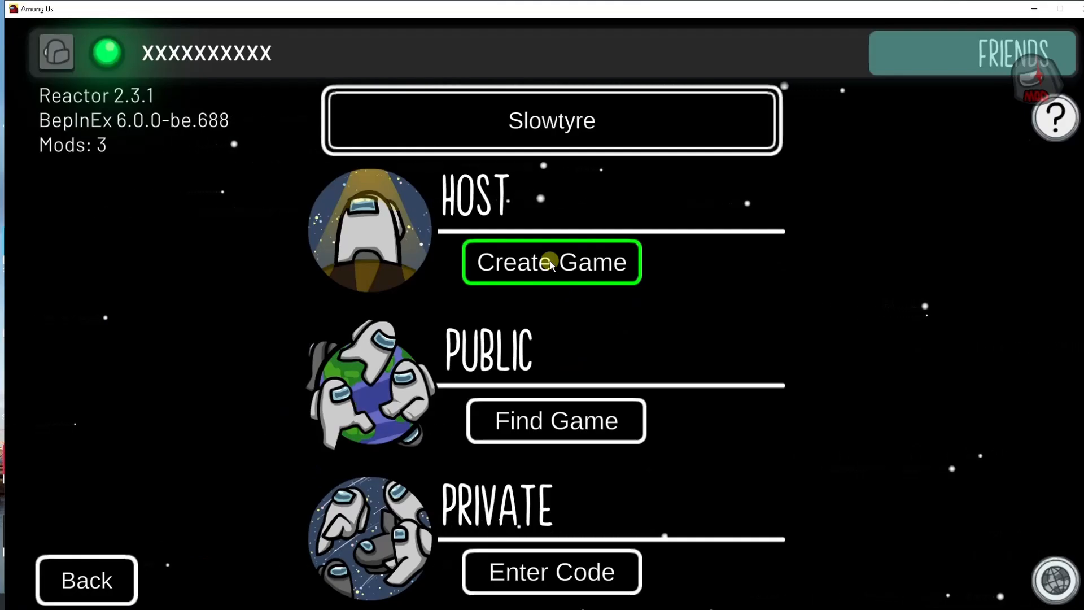
Rename the player to RAGaming and host a new private lobby on The Skeld
click(551, 121)
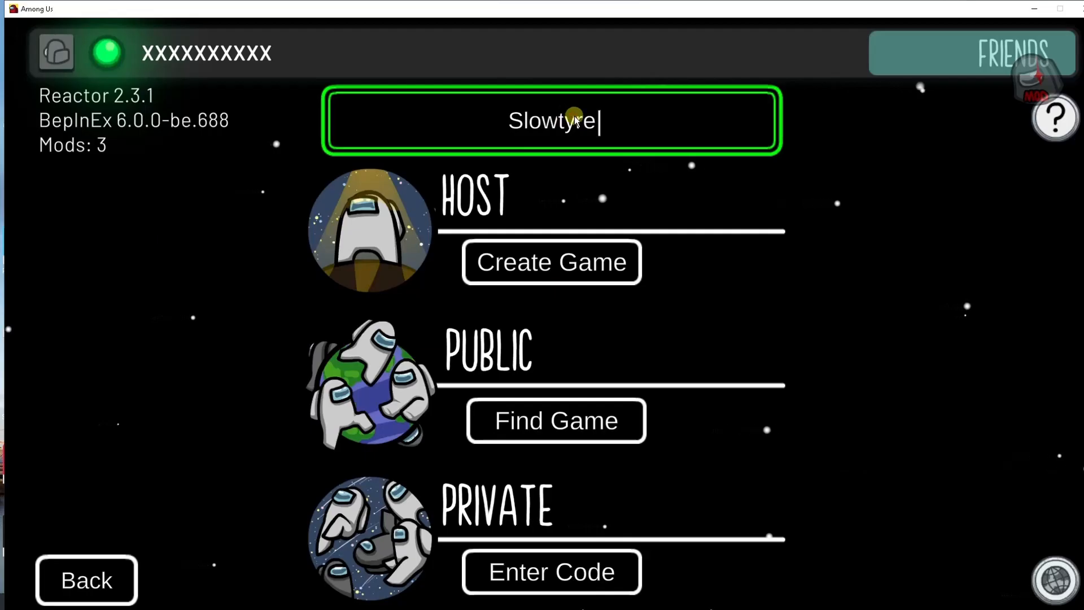
key(backspace)
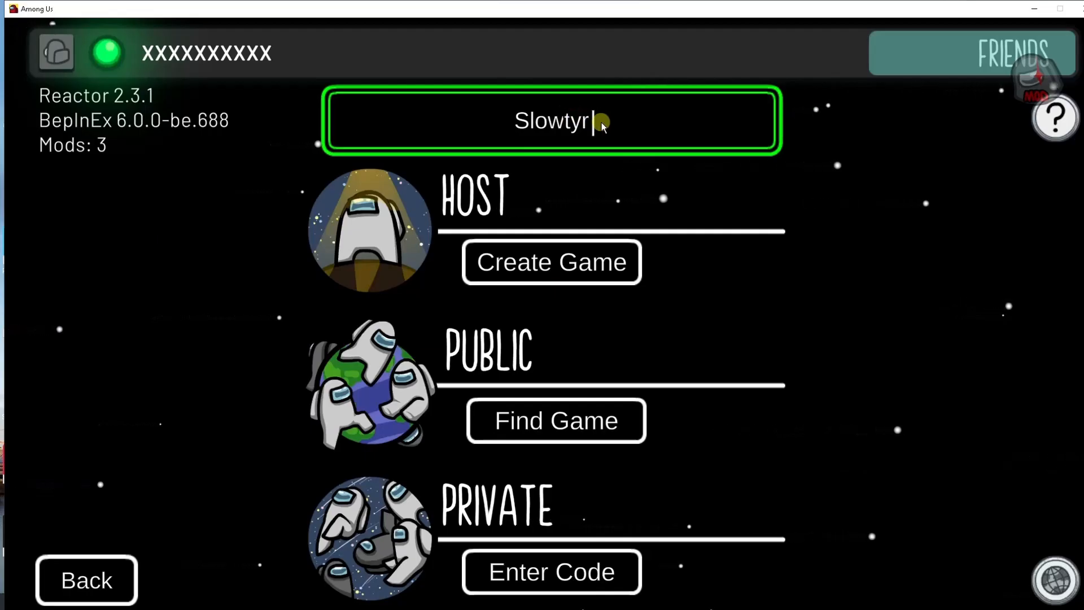
text(R)
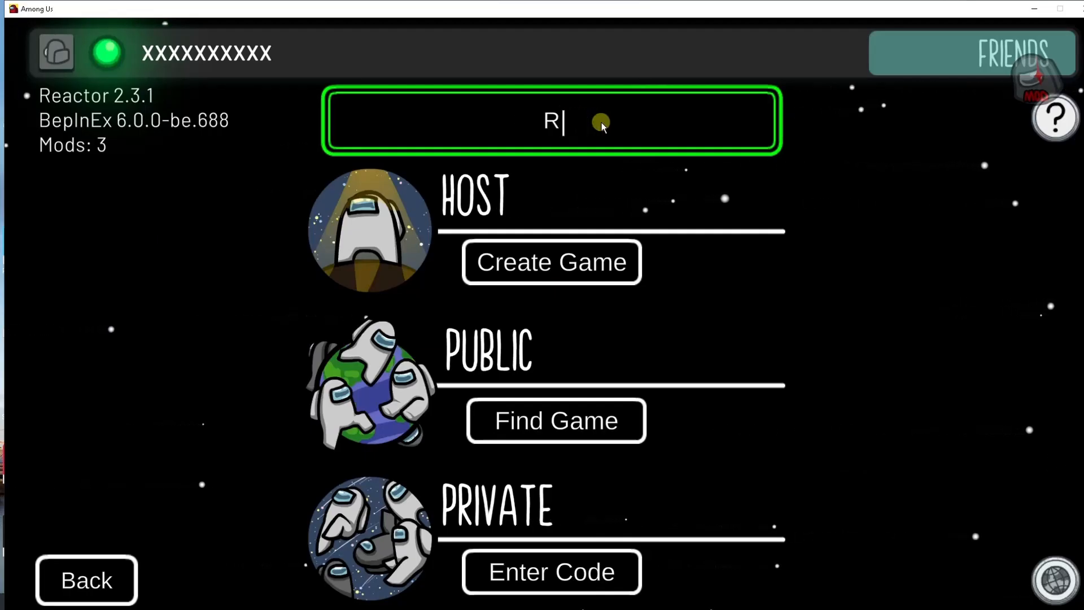
text(AGaming)
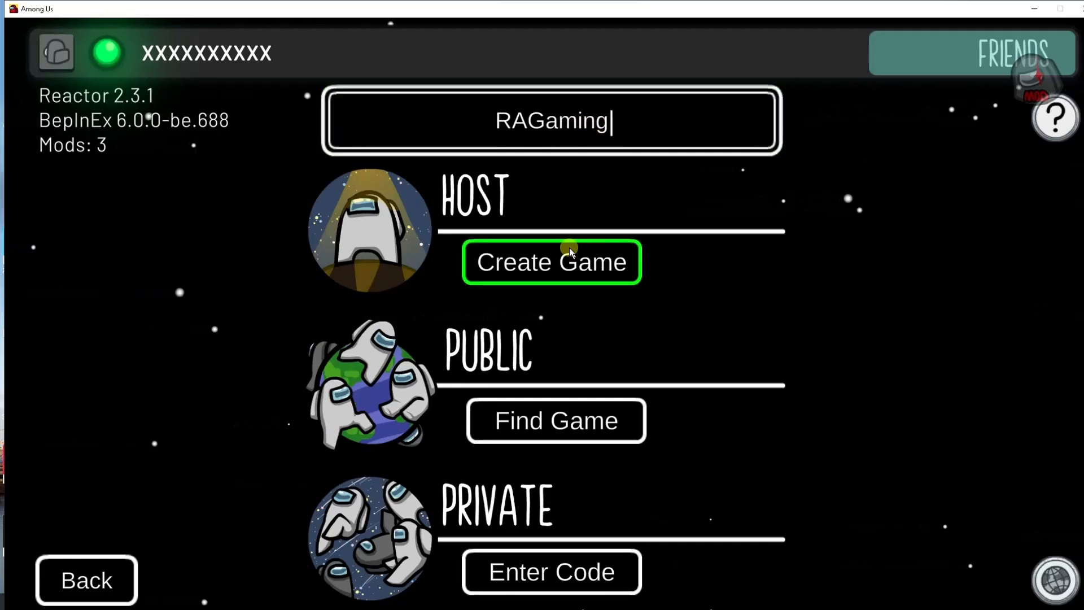
click(551, 262)
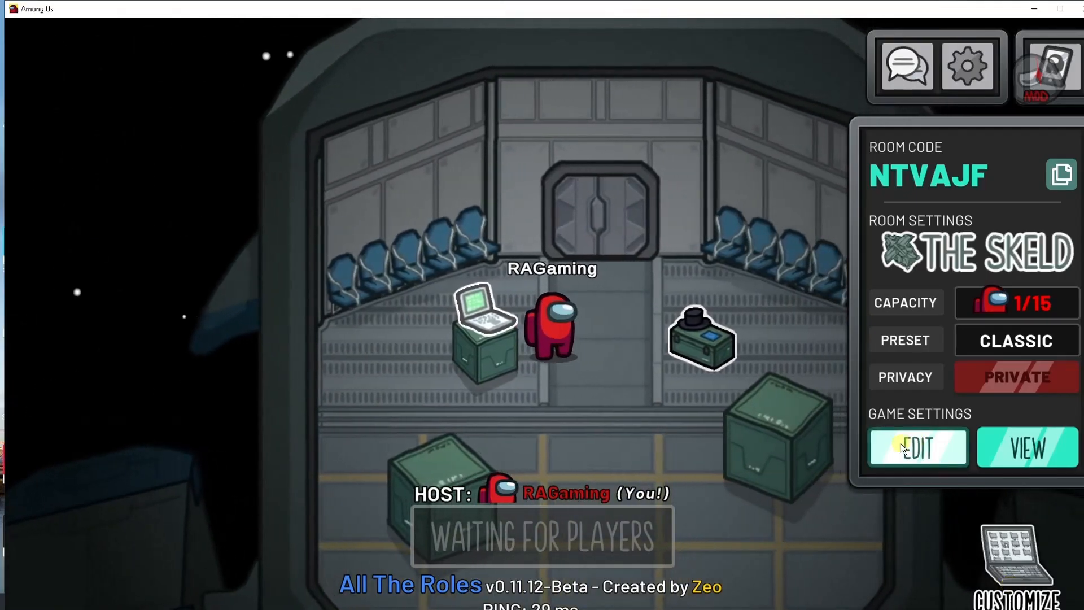
Edit the lobby's game settings and switch to the mod's Roles Settings showing Preset 1 and Classic
click(917, 447)
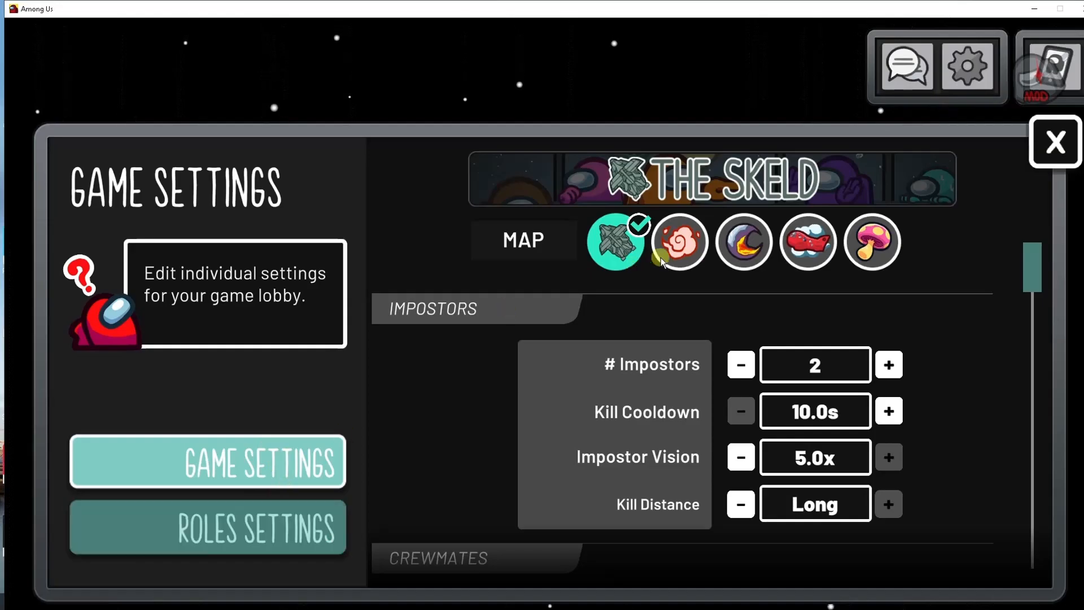
scroll(down, 3)
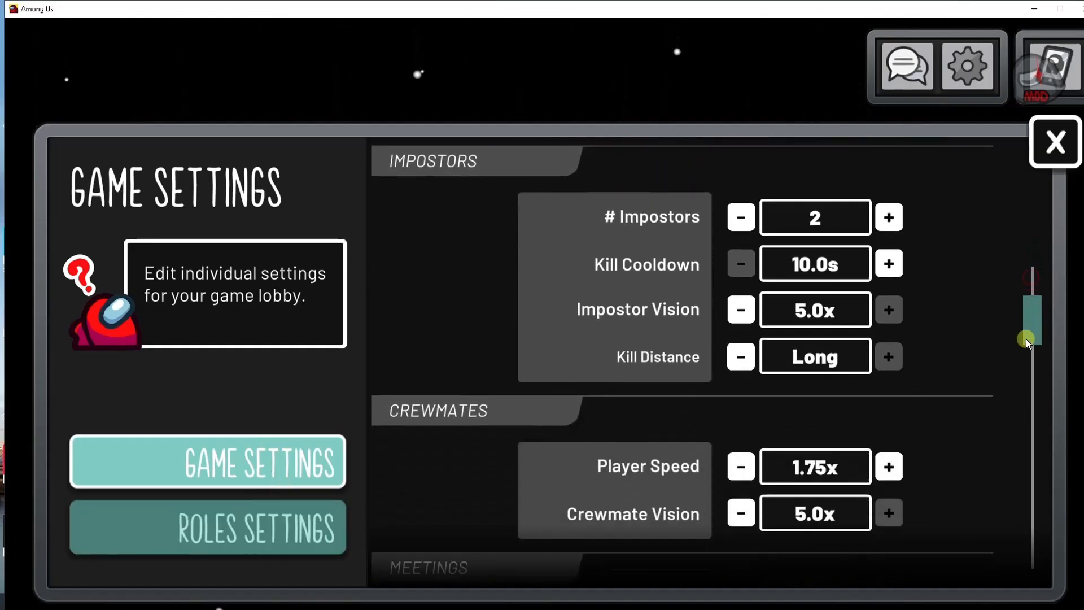
drag(1029, 339, 1029, 529)
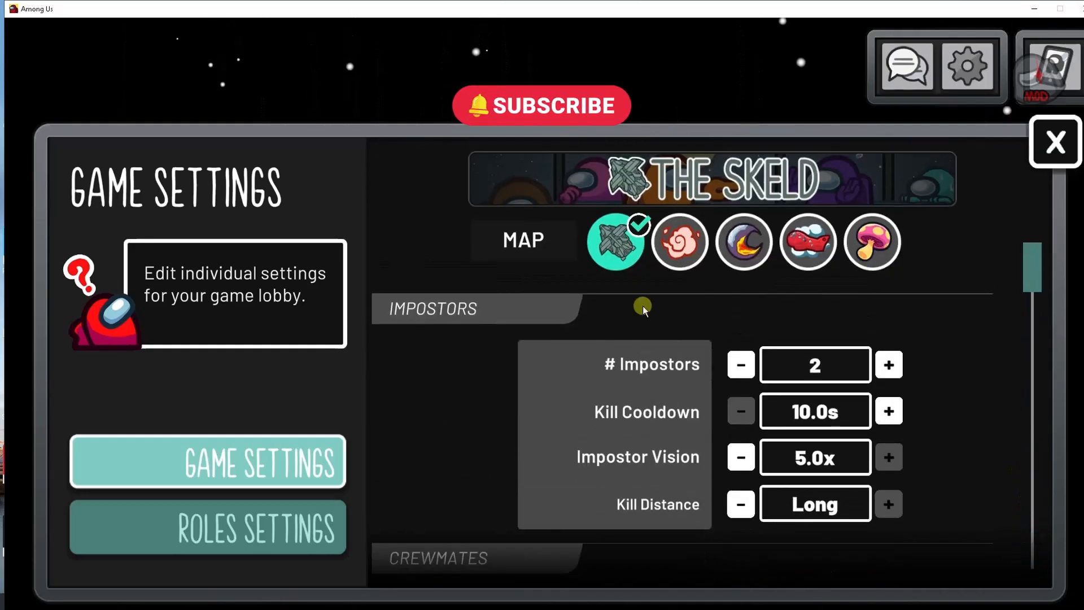
click(207, 526)
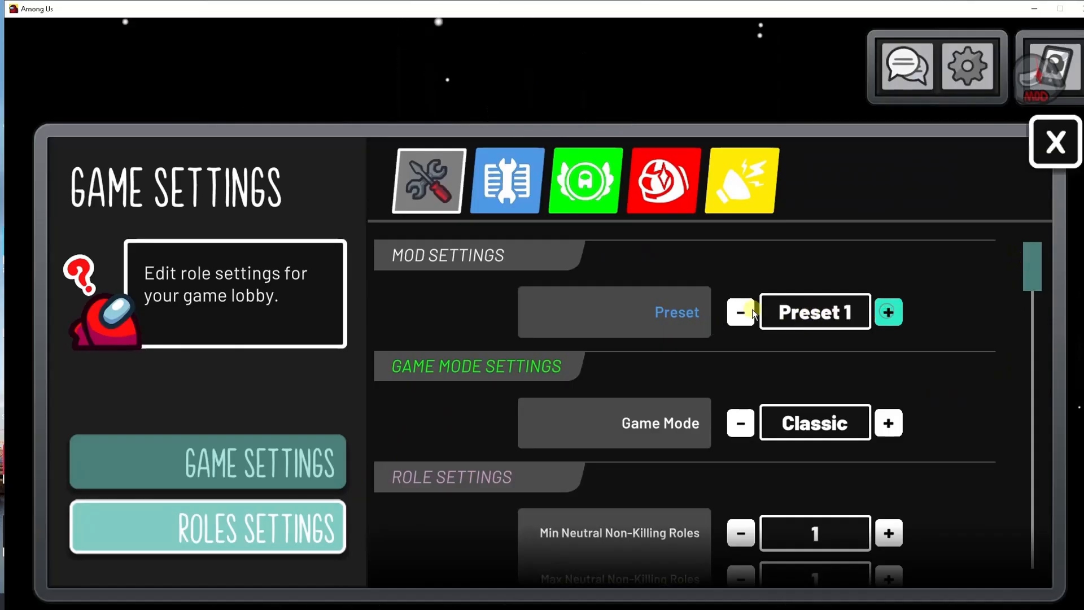
Cycle the preset to Preset 2 and back to Preset 1
click(889, 311)
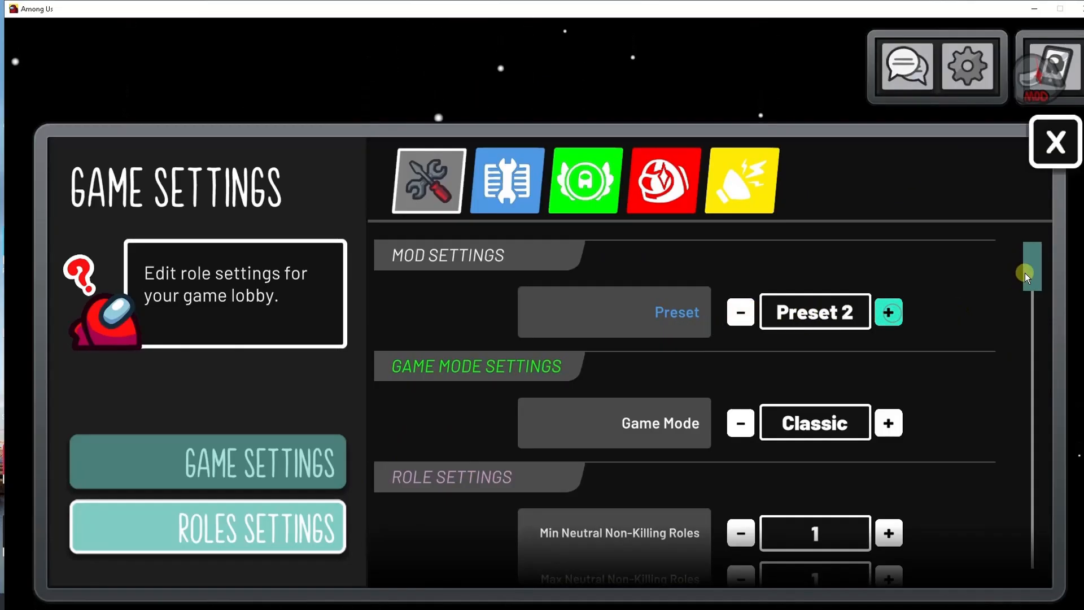
click(739, 312)
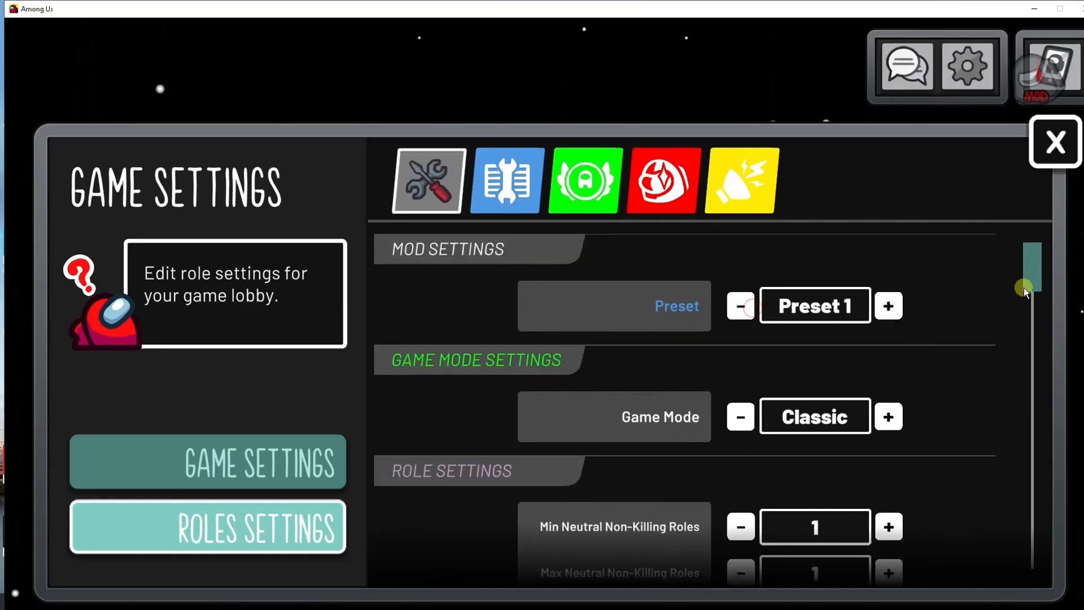
Cycle the game mode through Draft, Killing Only, Vanilla and All Any, then step back one
click(888, 416)
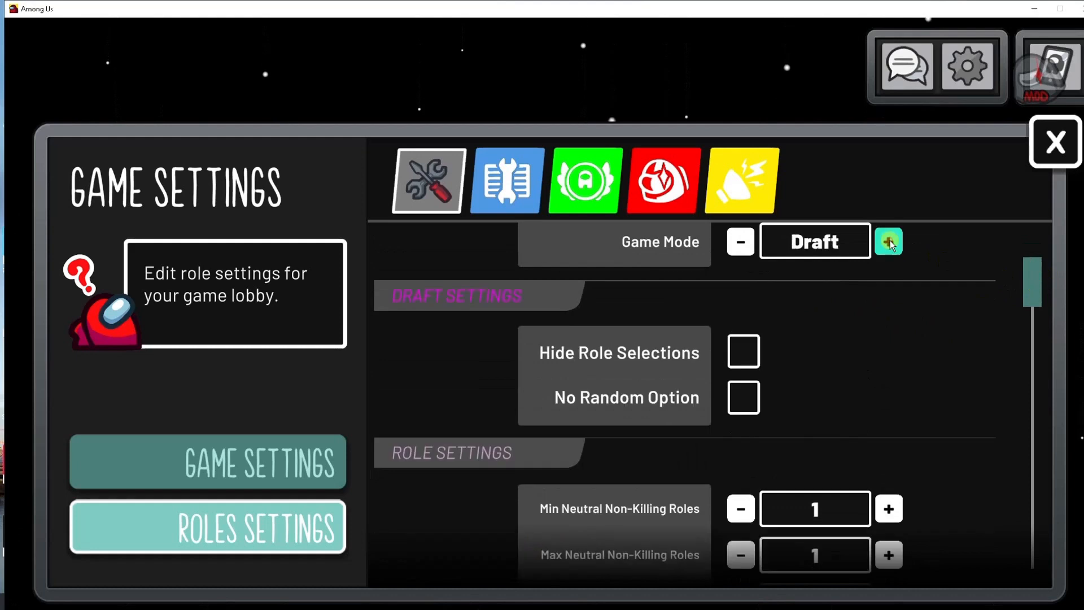
click(888, 241)
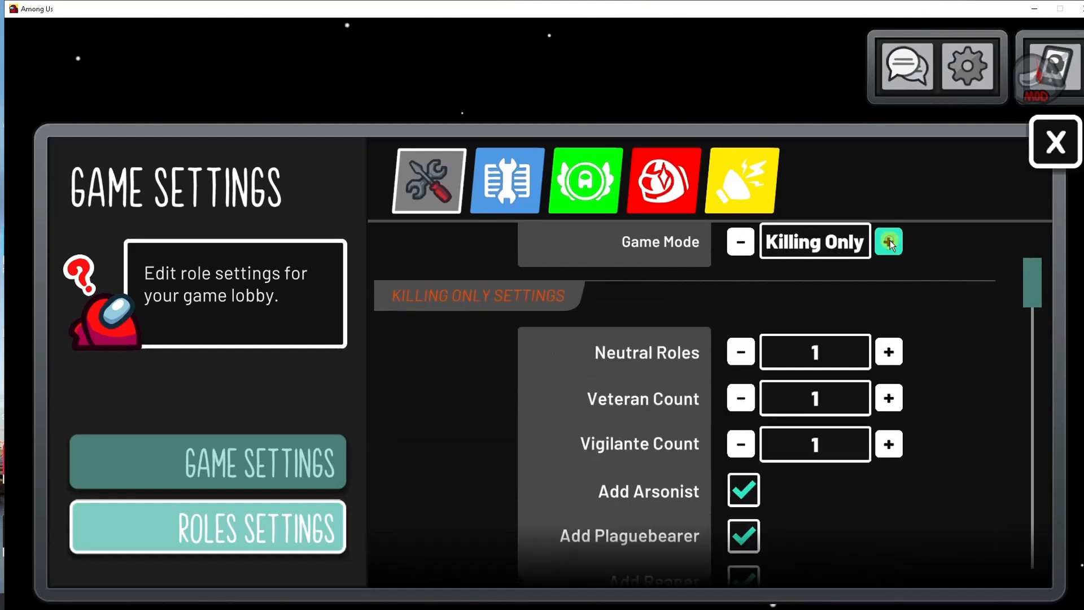
click(888, 241)
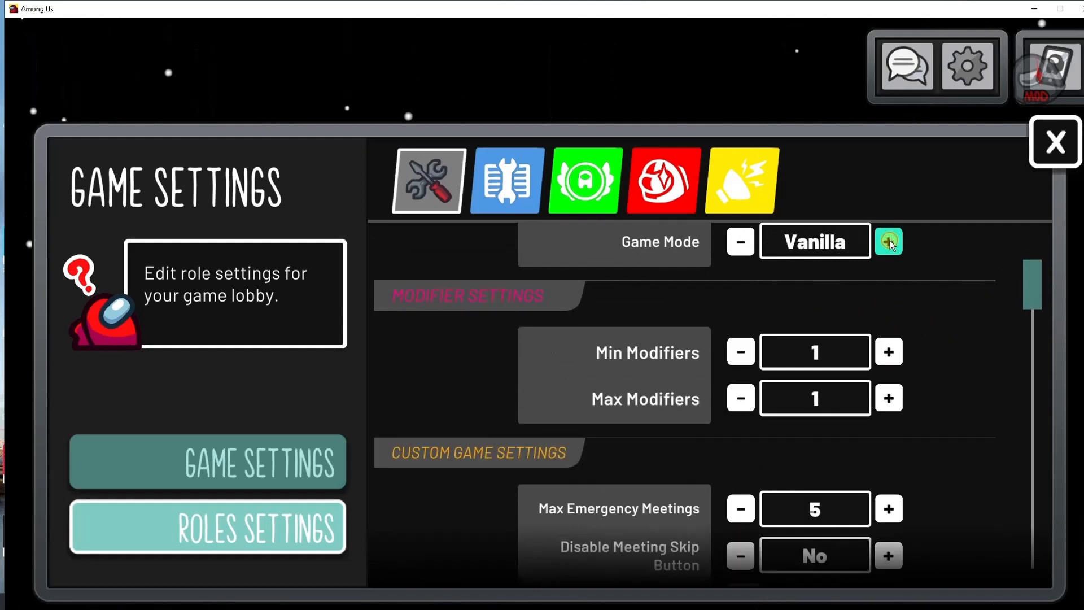
click(888, 241)
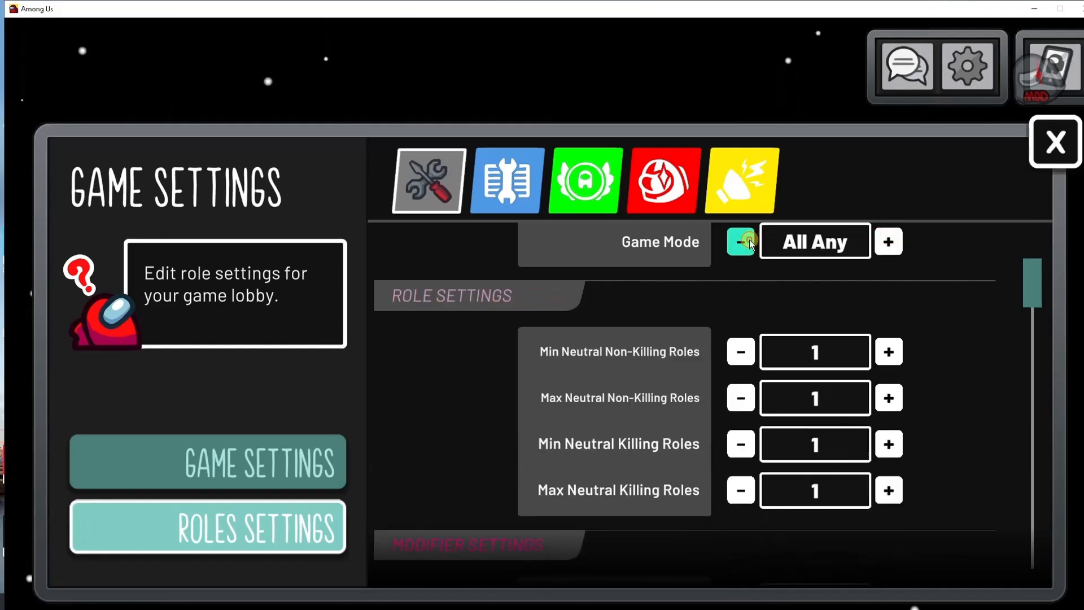
click(740, 241)
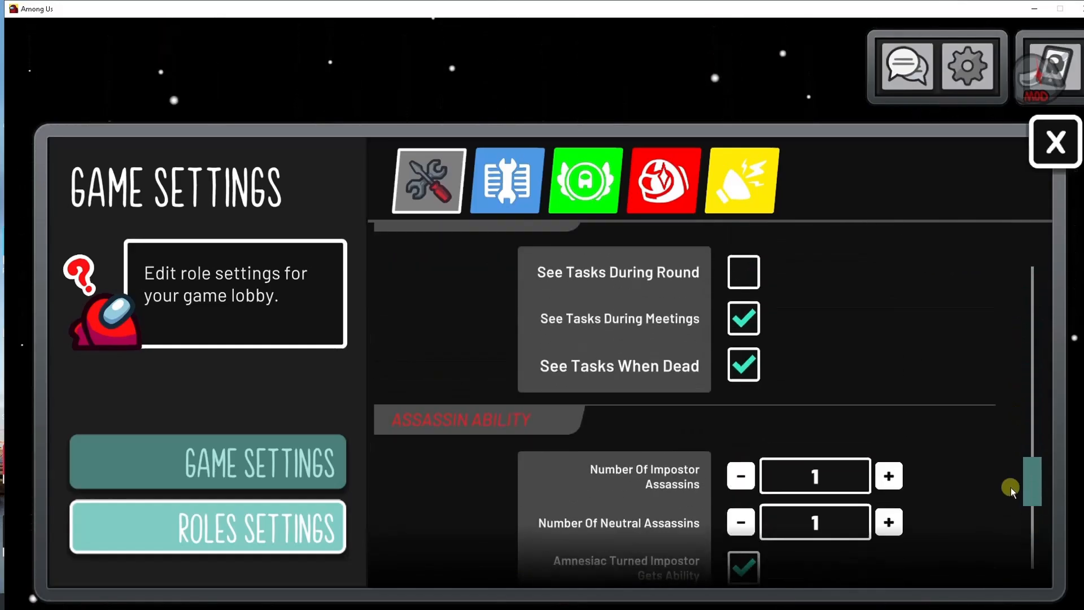
Bring up the neutral roles' settings with Neutral Apocalypse options like Plaguebearer
scroll(down, 3)
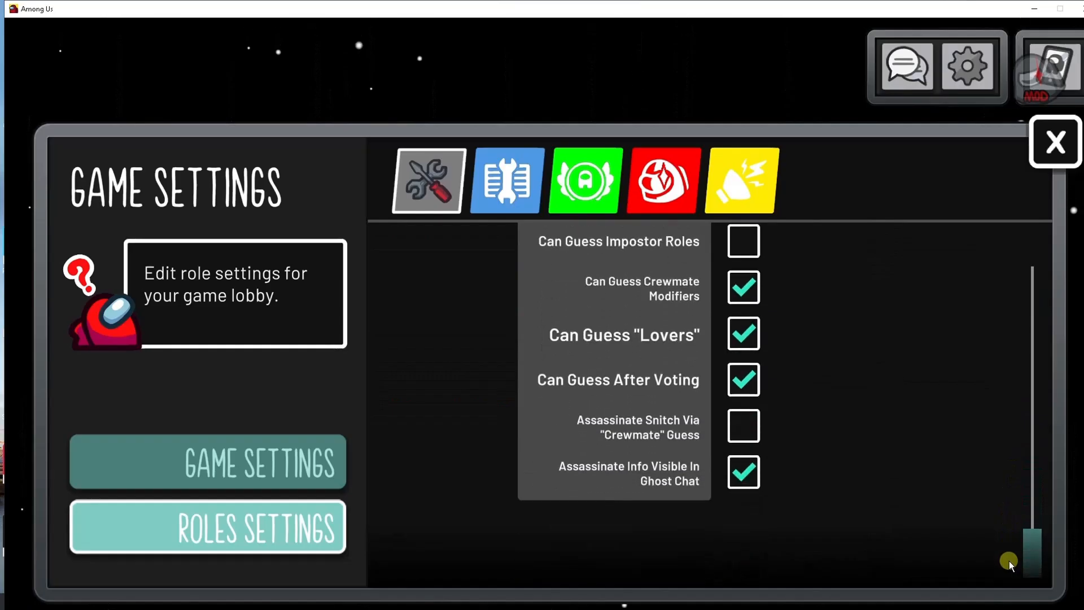
click(507, 180)
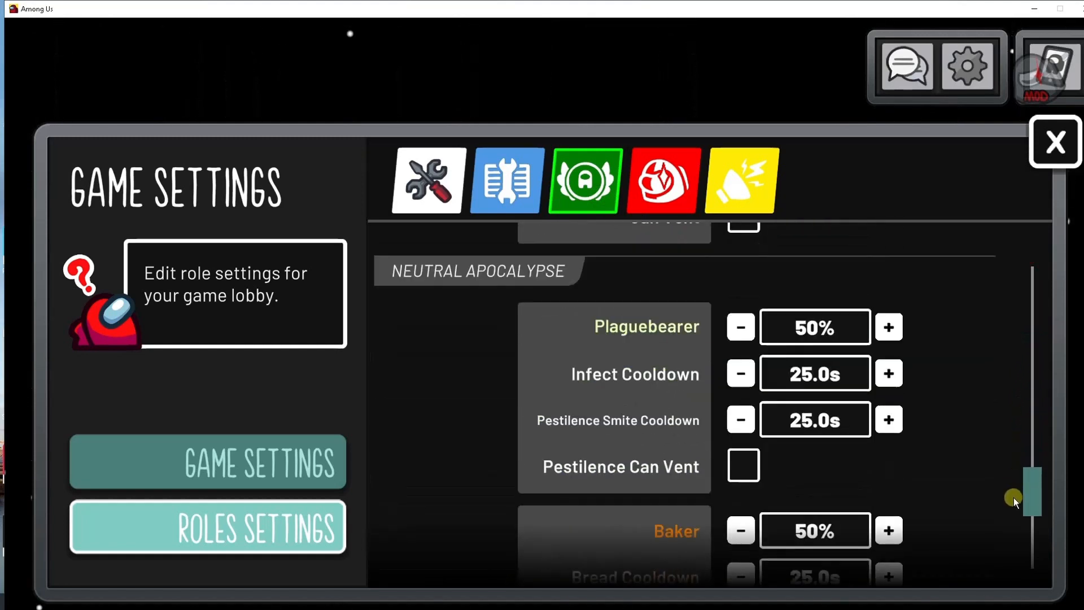
Browse the impostor roles' settings list
click(661, 181)
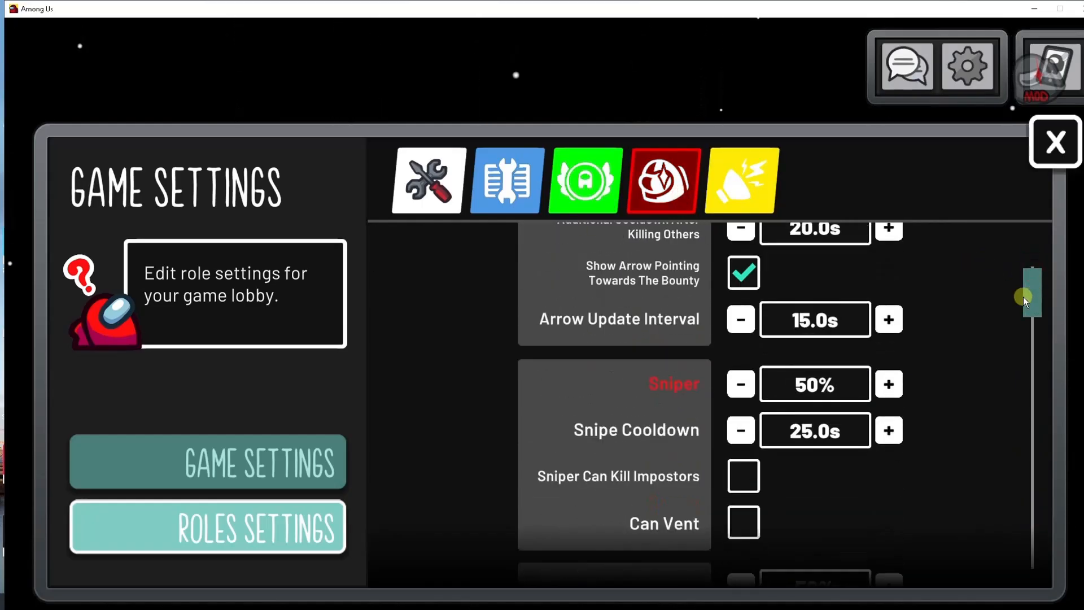
scroll(down, 3)
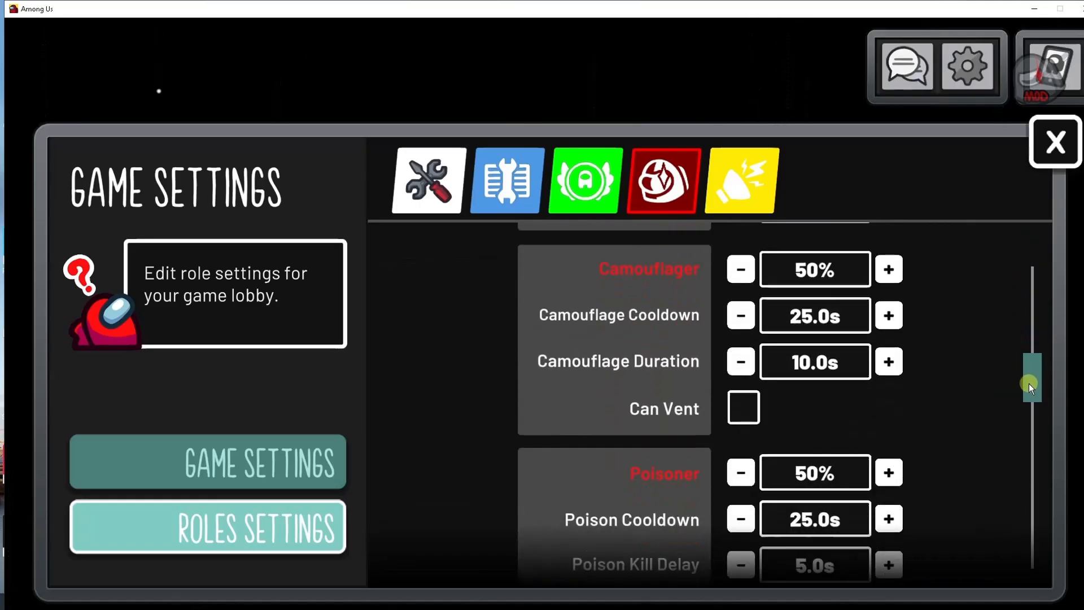
drag(1031, 377, 1031, 467)
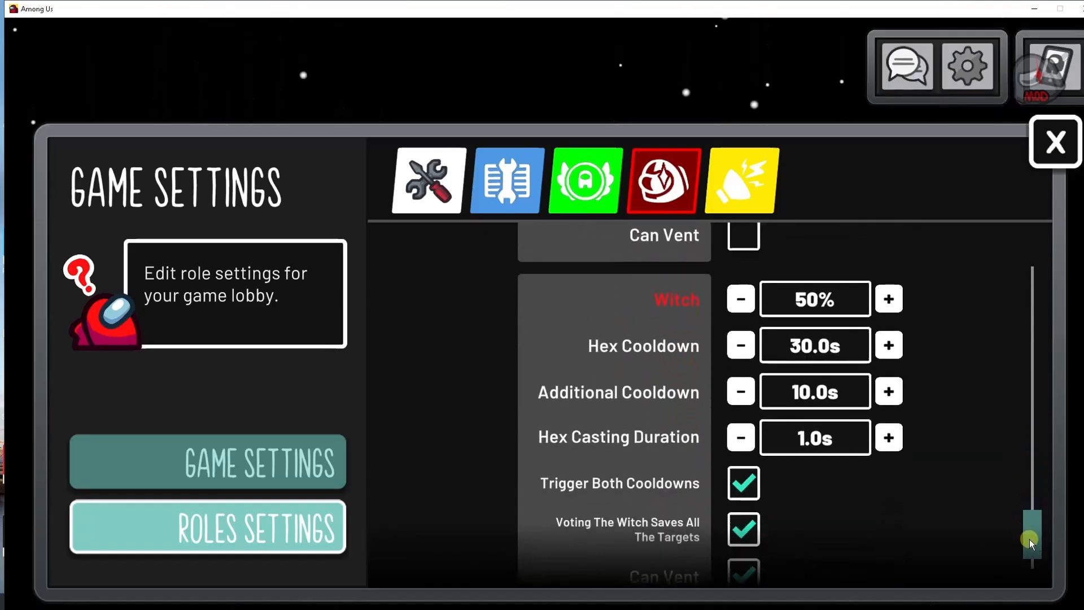
Look over the crewmate modifier settings, then close Game Settings back to the RAGaming lobby
click(742, 181)
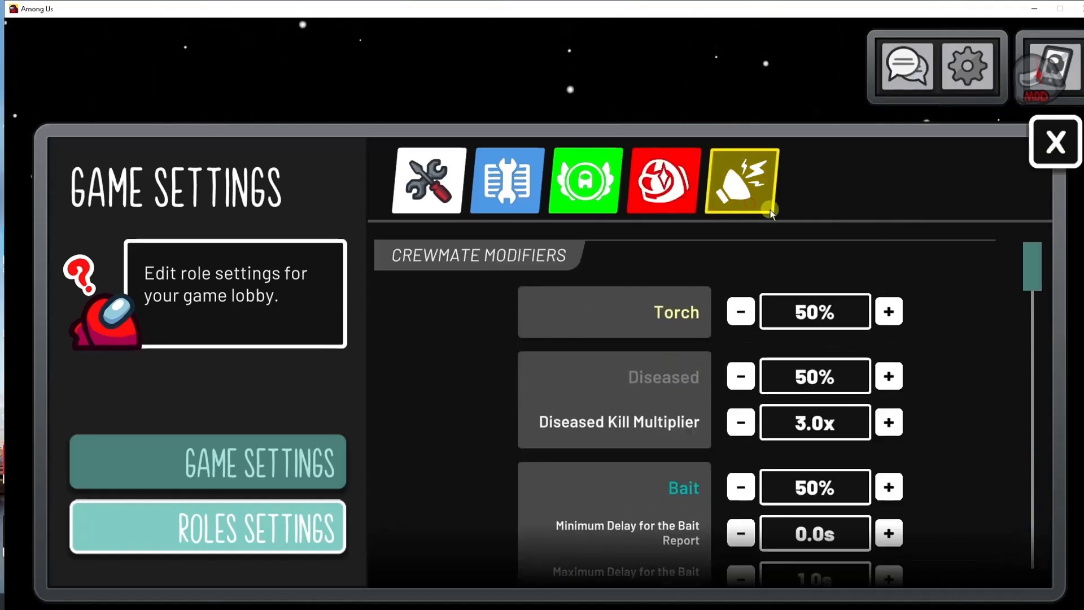
scroll(down, 3)
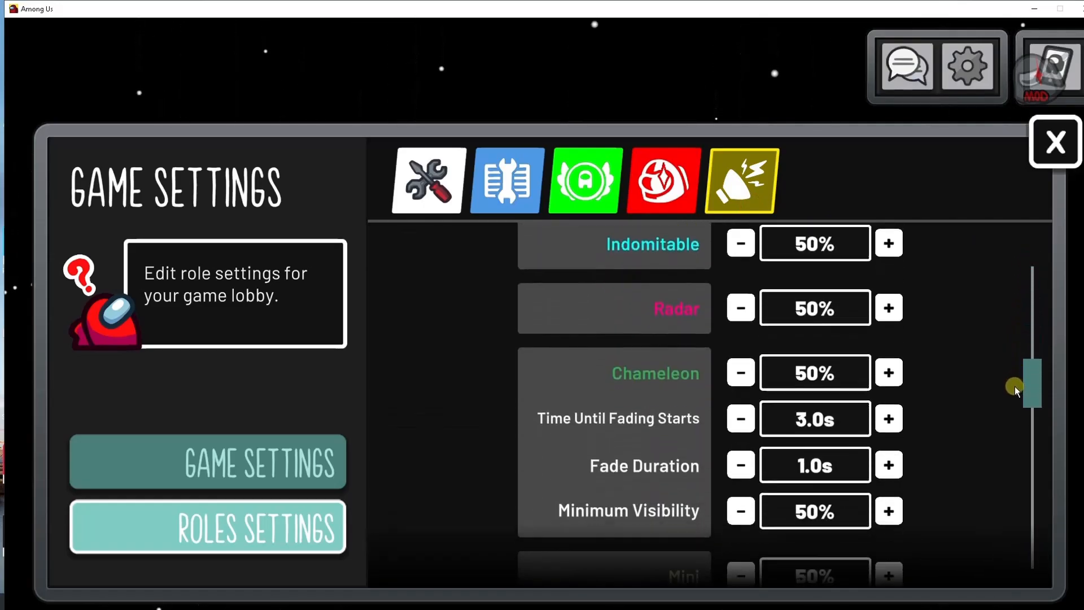
scroll(down, 3)
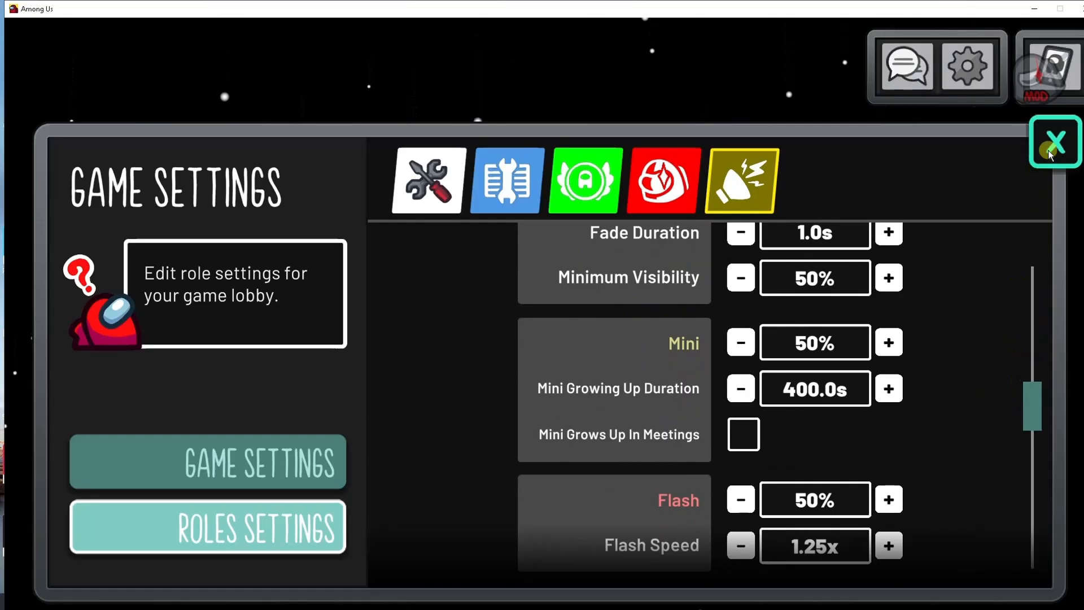
click(1054, 143)
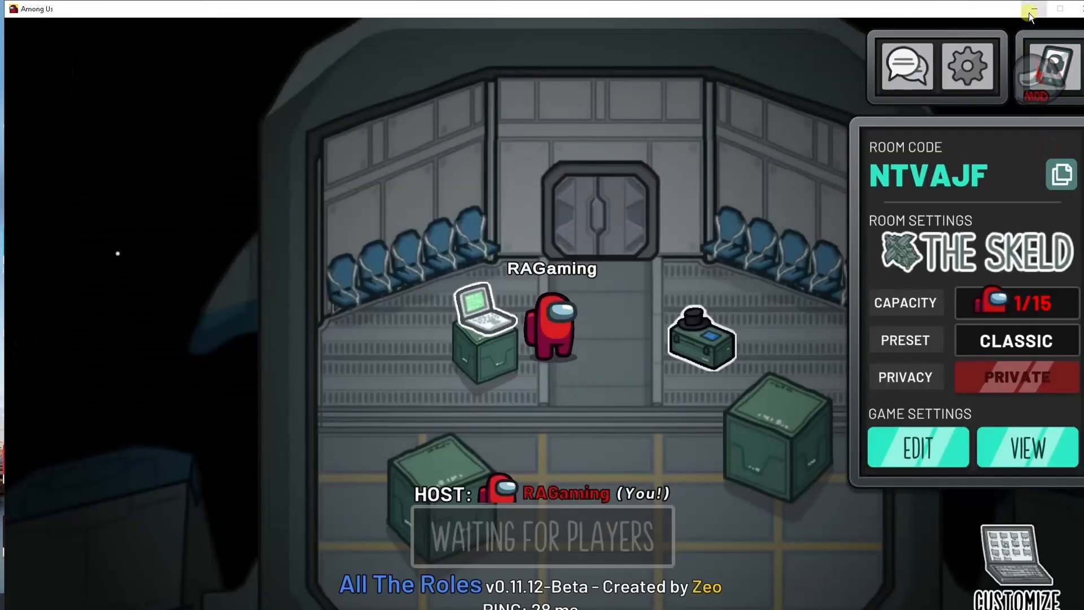
mouse_move(1032, 12)
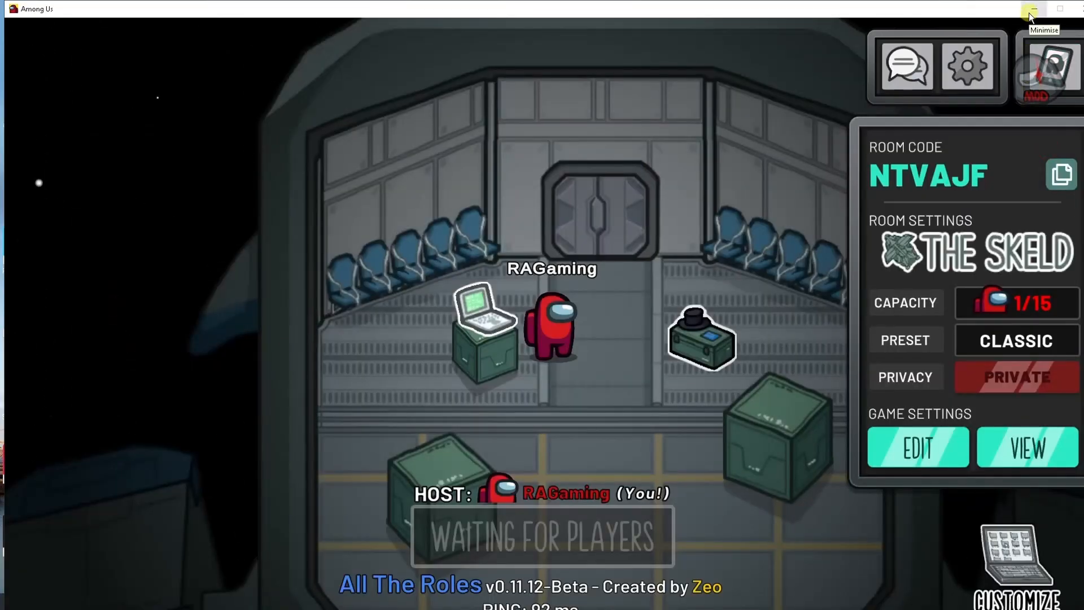